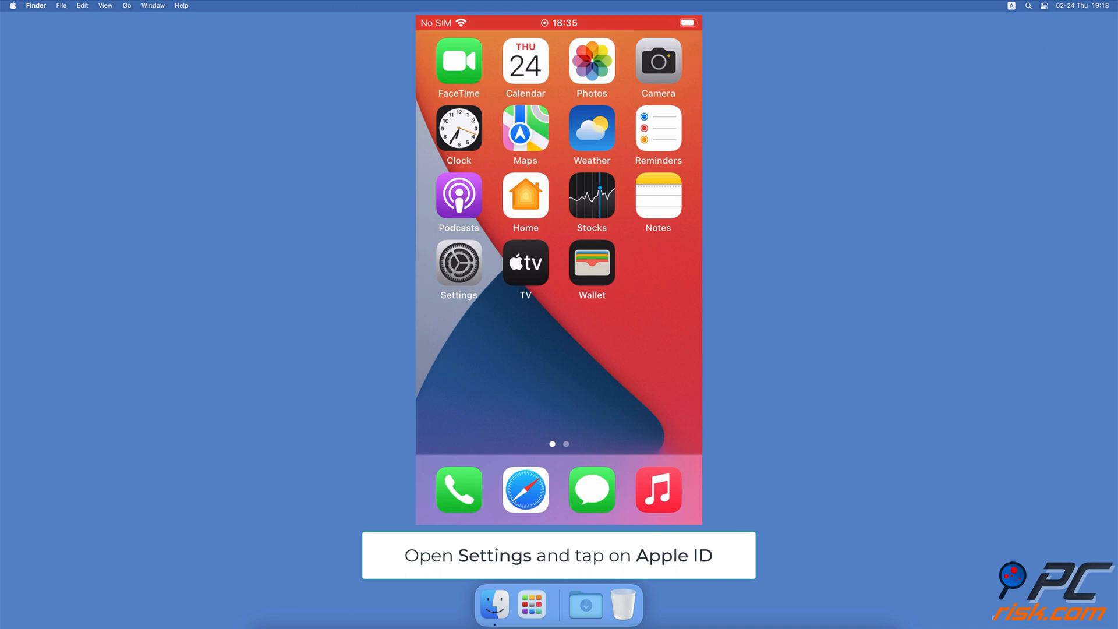
Step: Switch the Safari toggle on in the iPhone's Apple ID iCloud settings
click(459, 268)
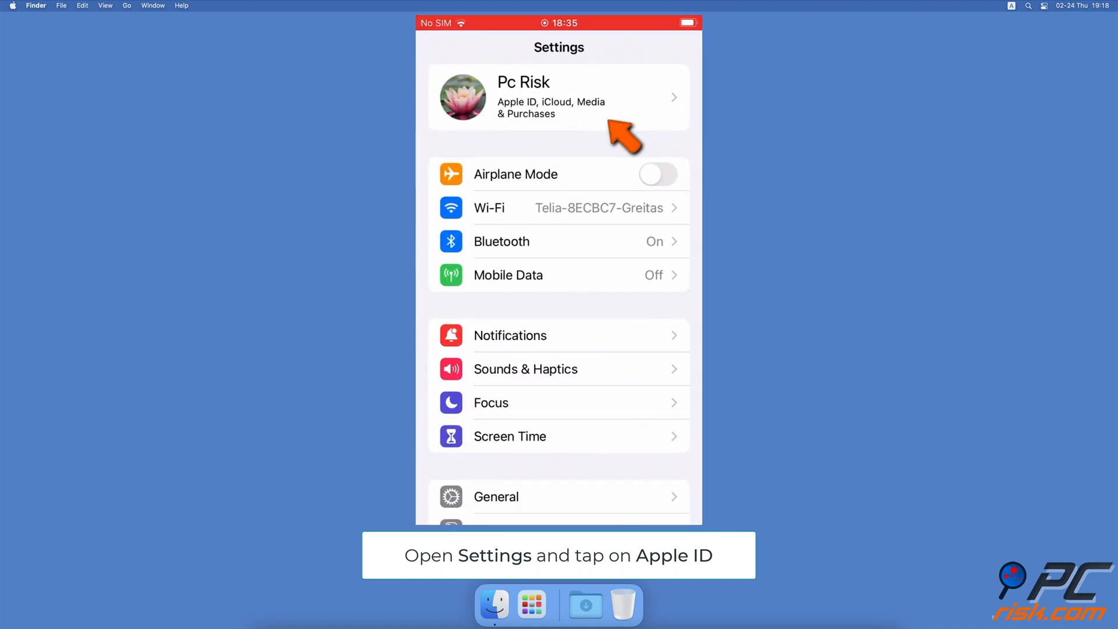
click(557, 96)
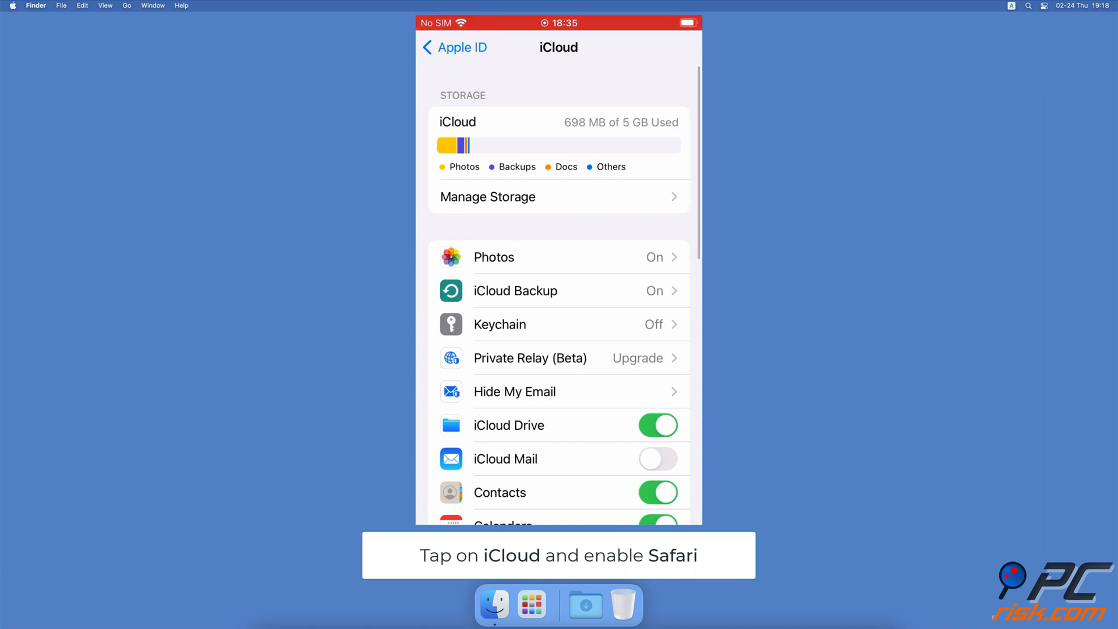
scroll(down, 3)
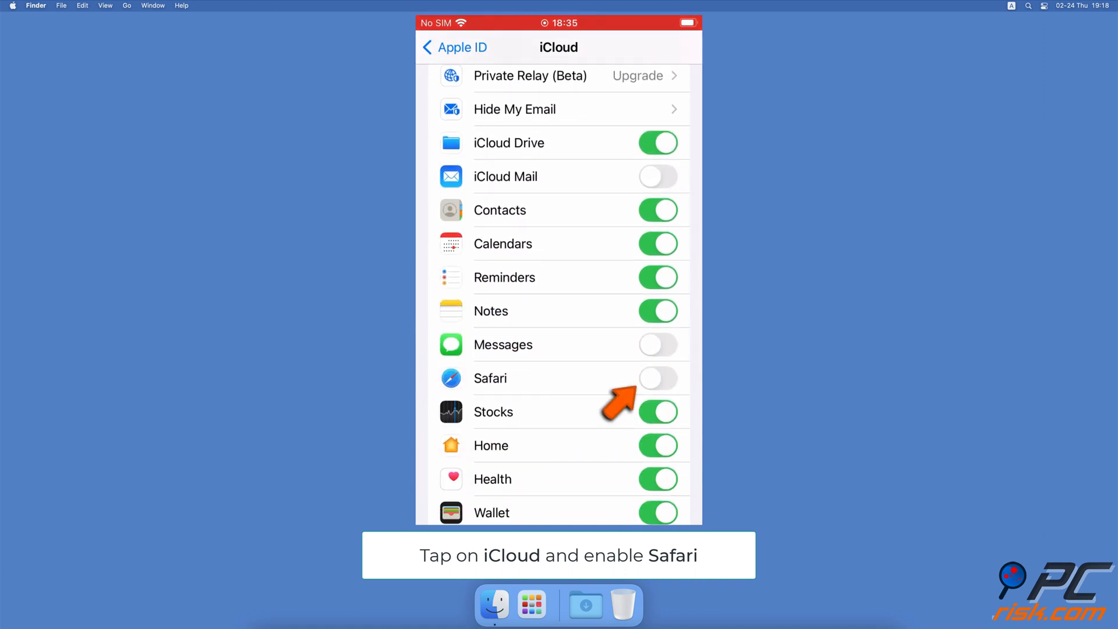
click(657, 377)
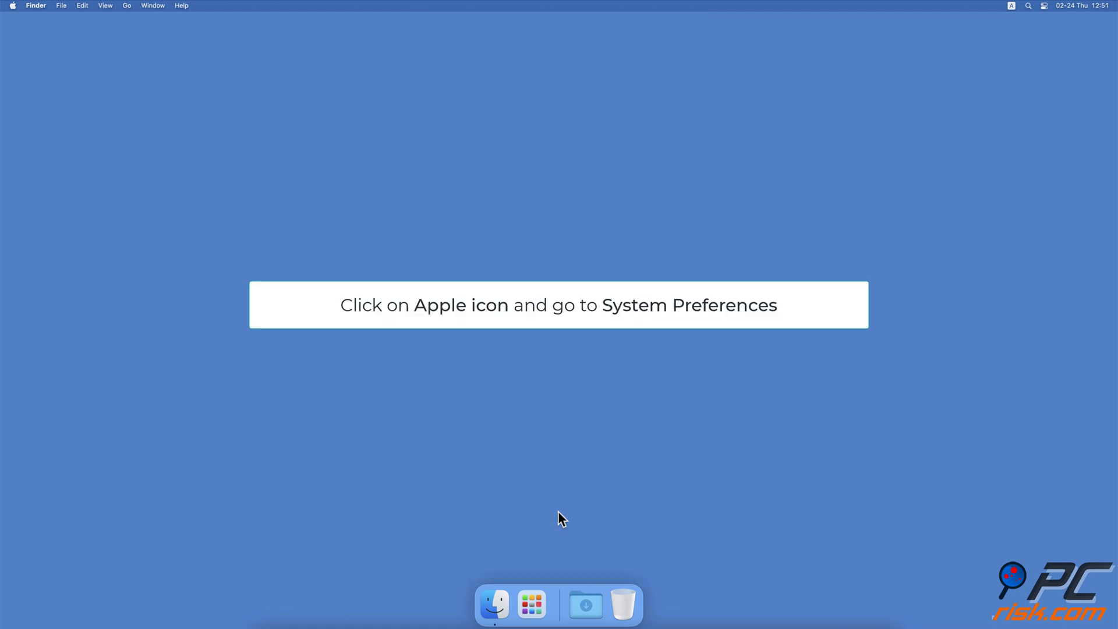
mouse_move(336, 261)
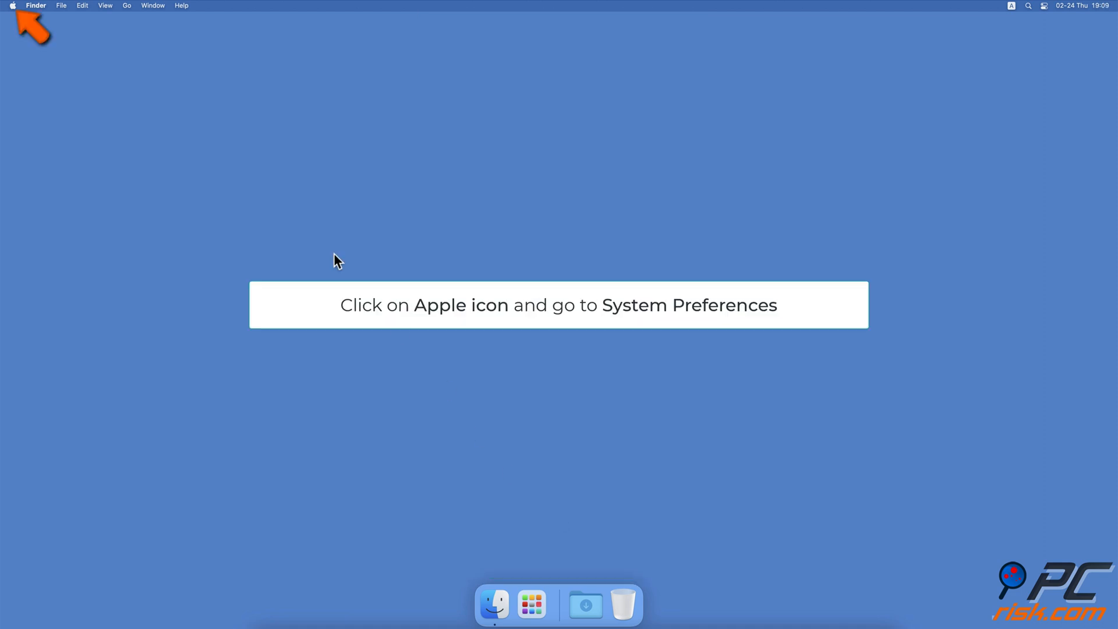
Step: Tick the Safari checkbox in the Mac's Apple ID iCloud list via System Preferences
click(12, 6)
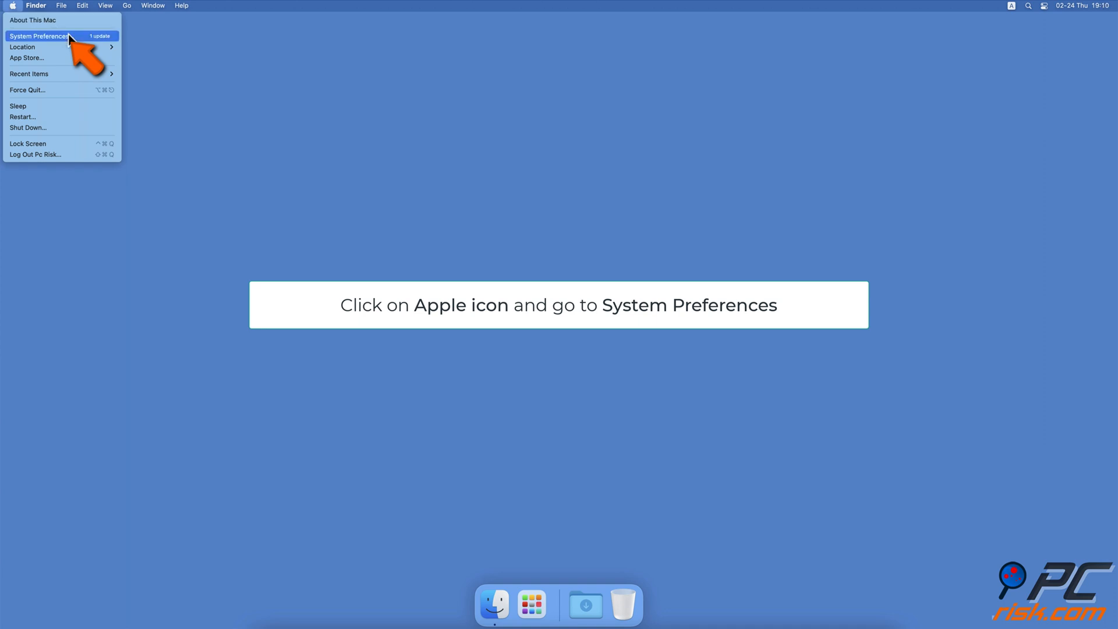
click(39, 36)
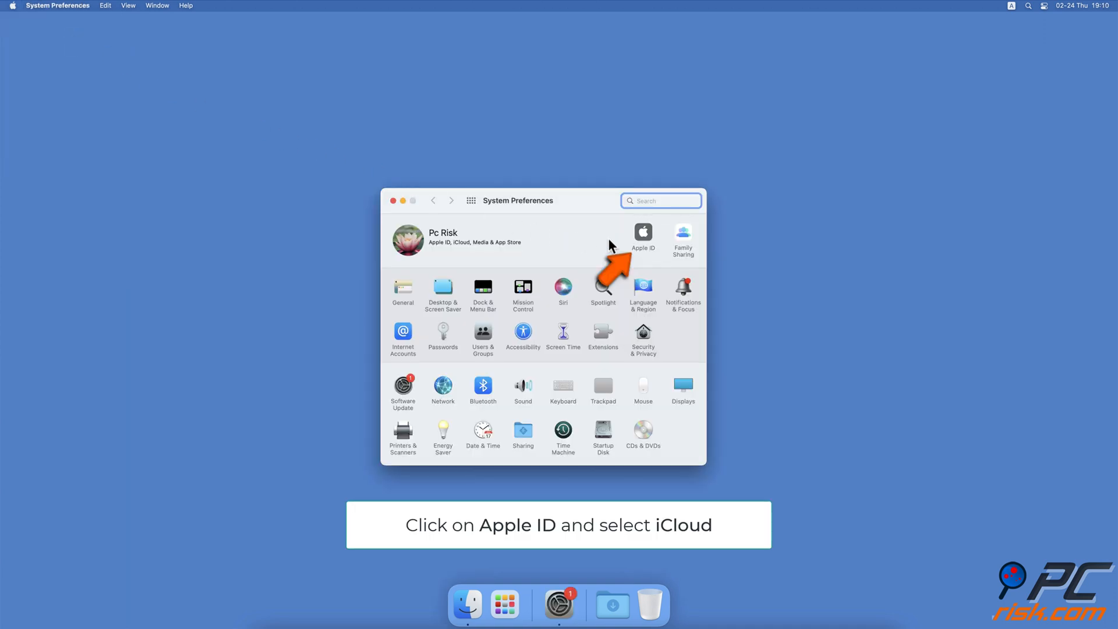
click(643, 238)
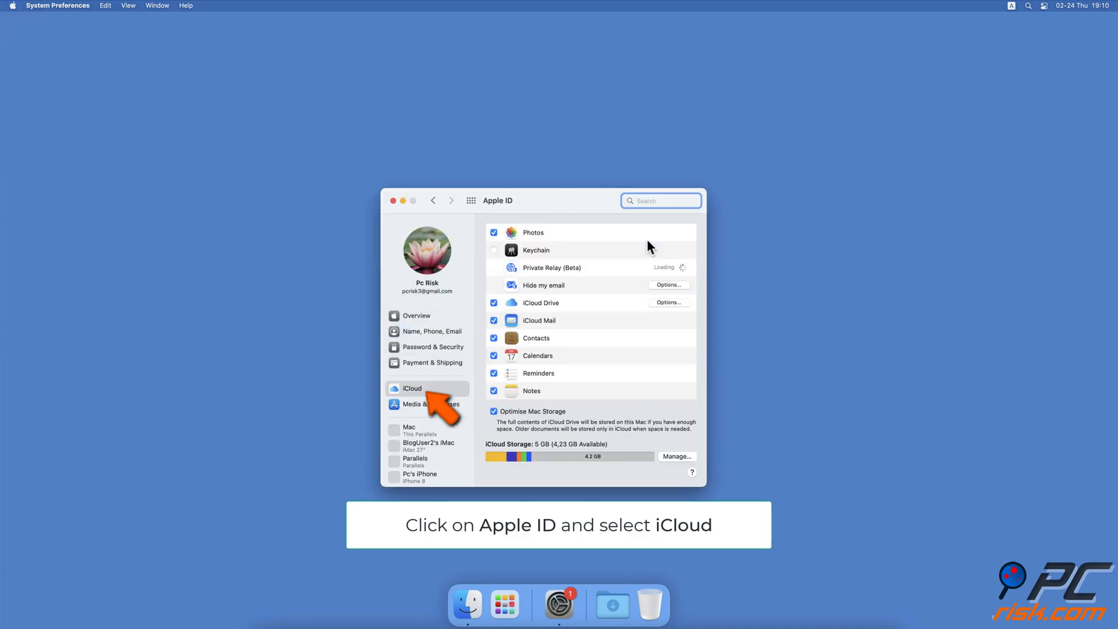
scroll(down, 3)
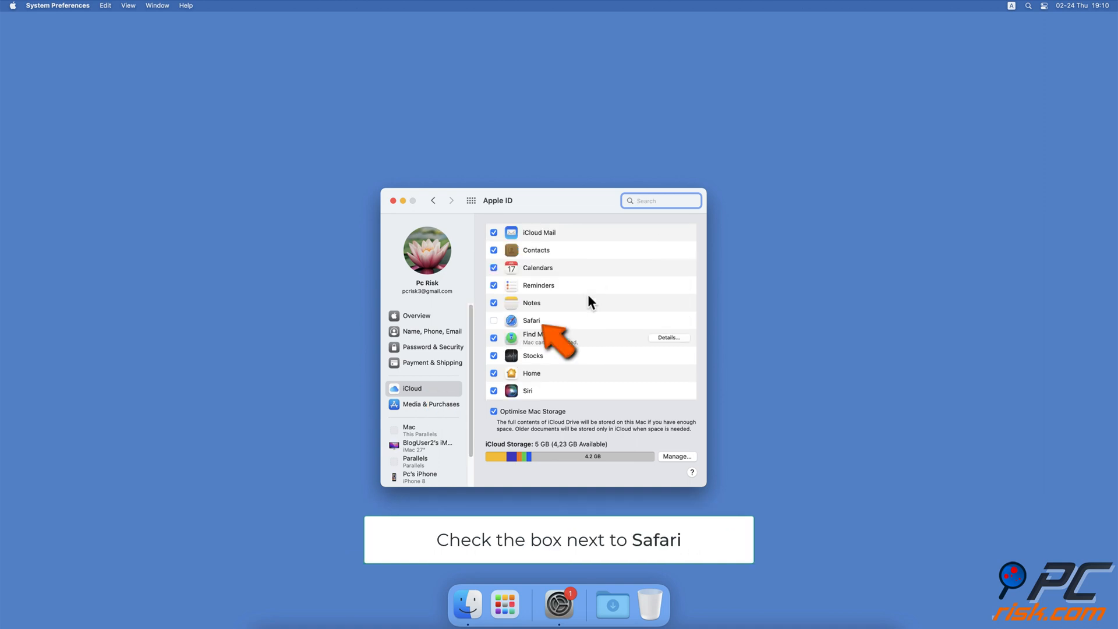
click(494, 320)
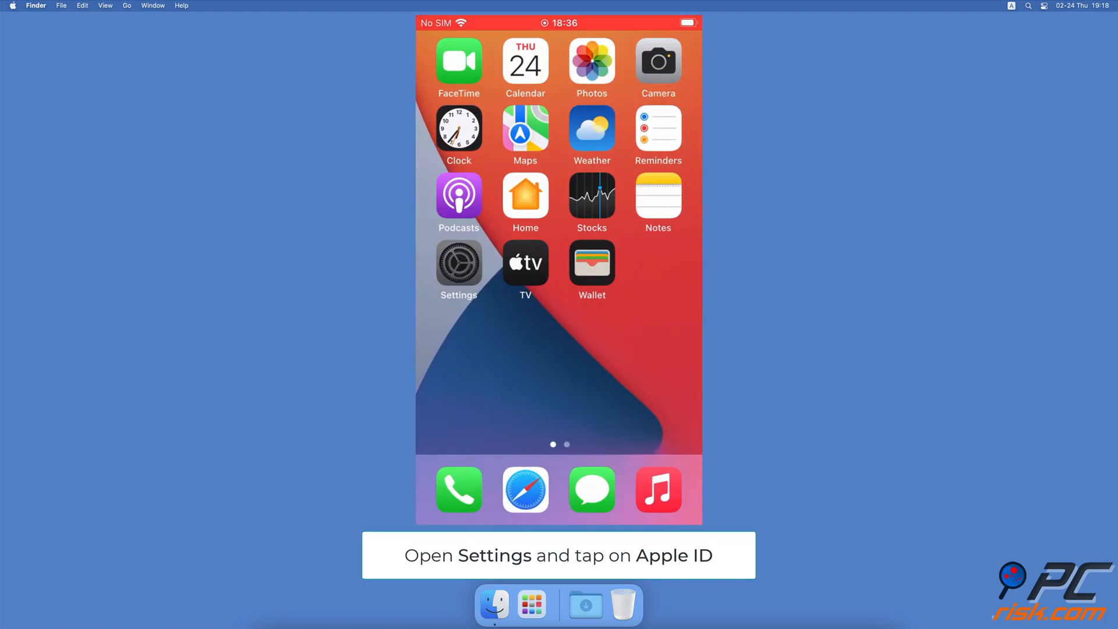
Step: Switch the Safari toggle off in the iPhone's Apple ID iCloud settings
click(459, 268)
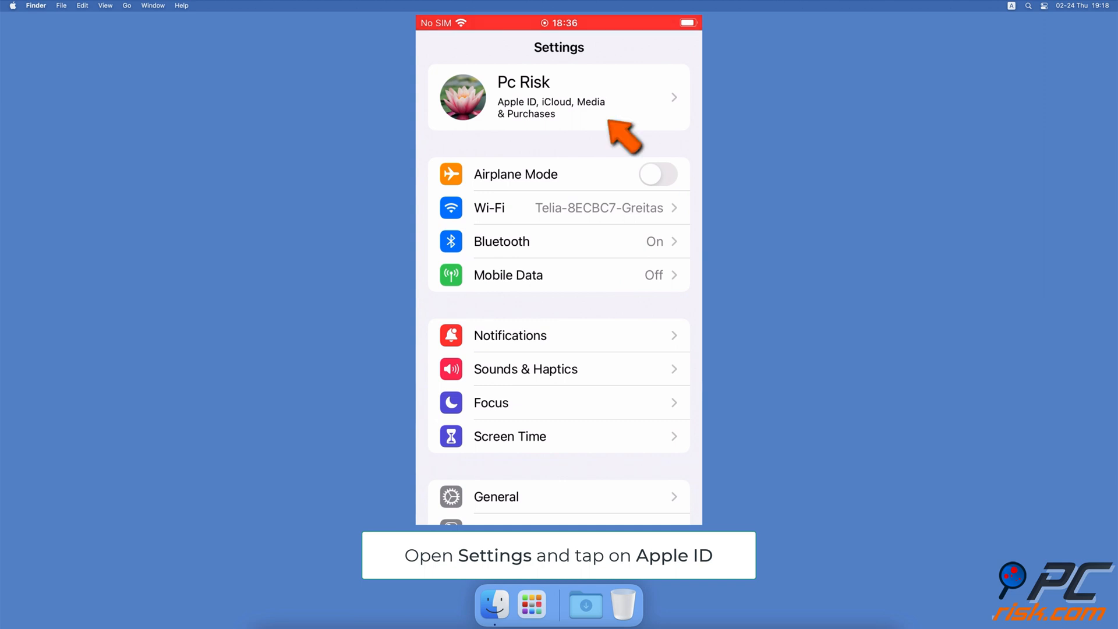
click(559, 96)
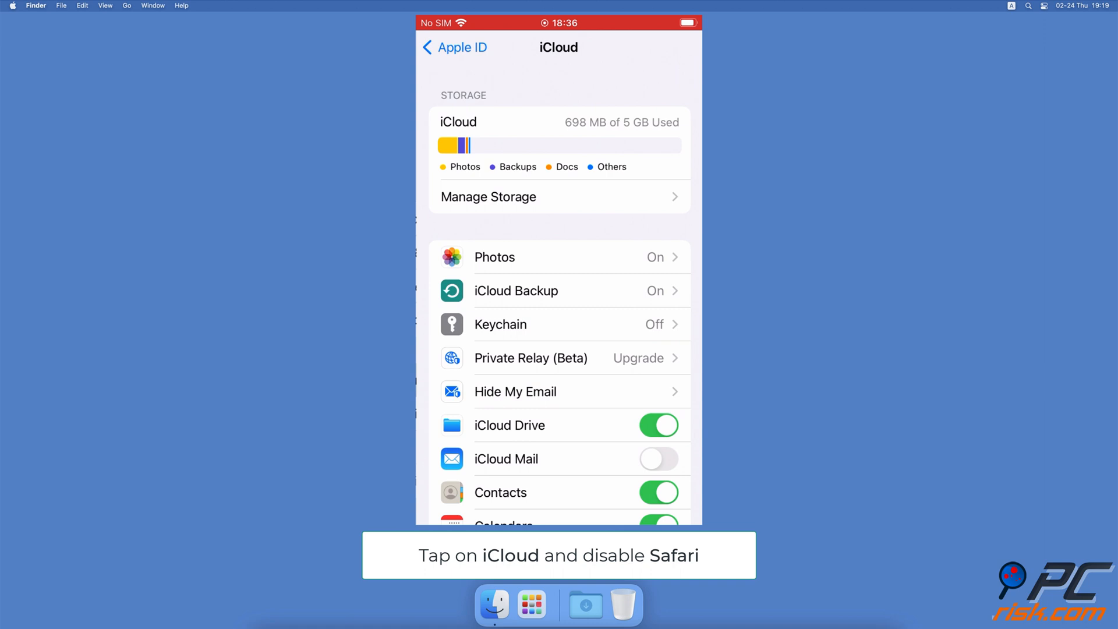
scroll(down, 3)
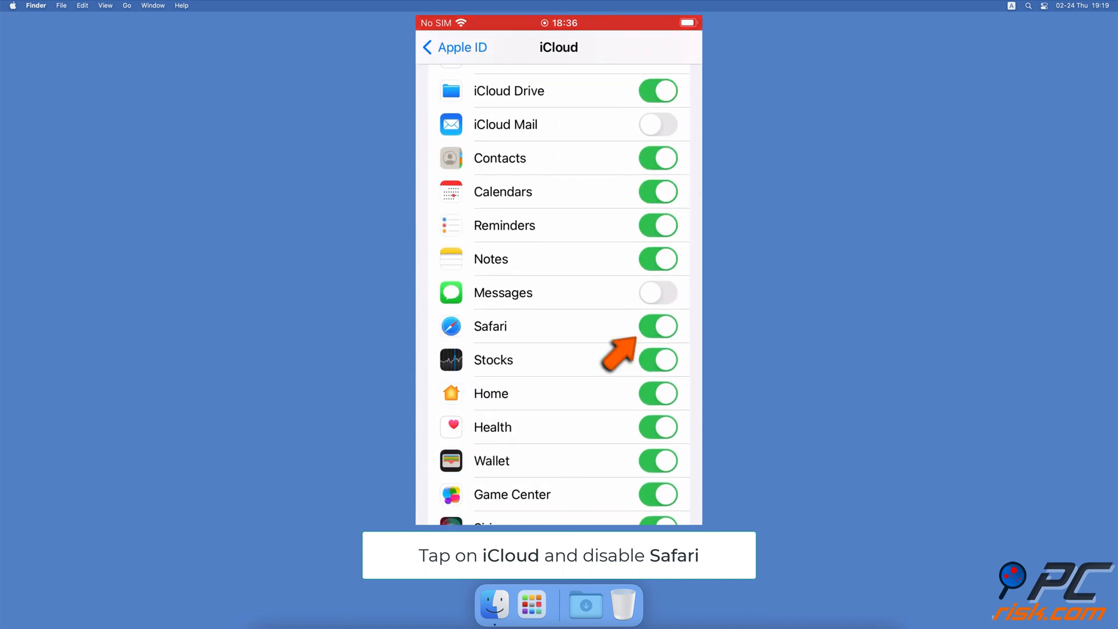
click(657, 326)
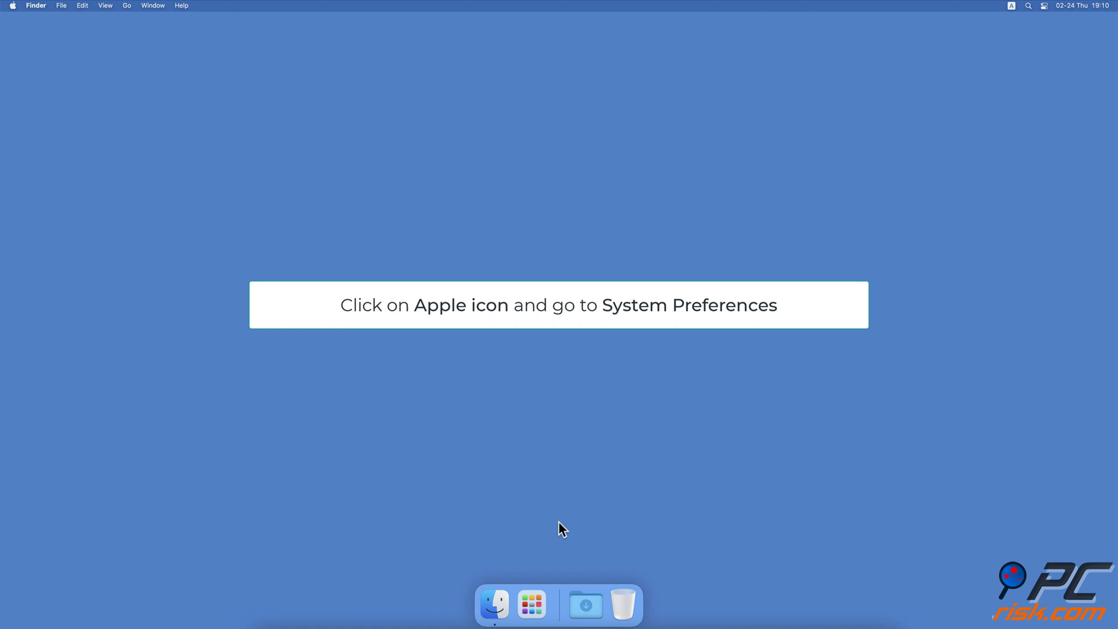
Step: Untick Safari in the Mac's Apple ID iCloud list, then tick it again
click(11, 6)
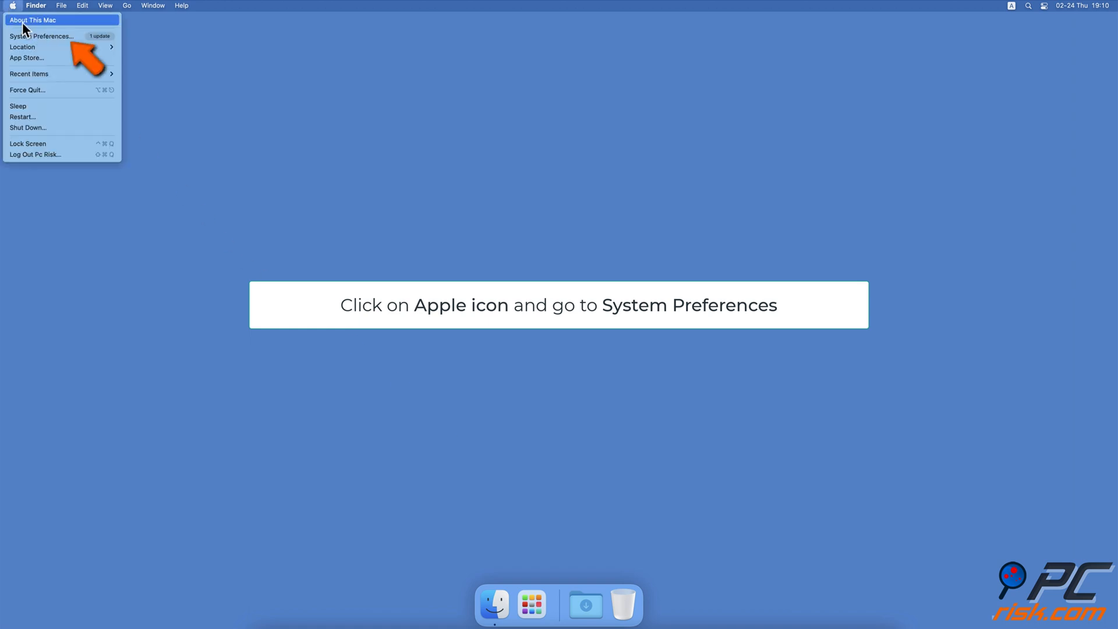
click(42, 36)
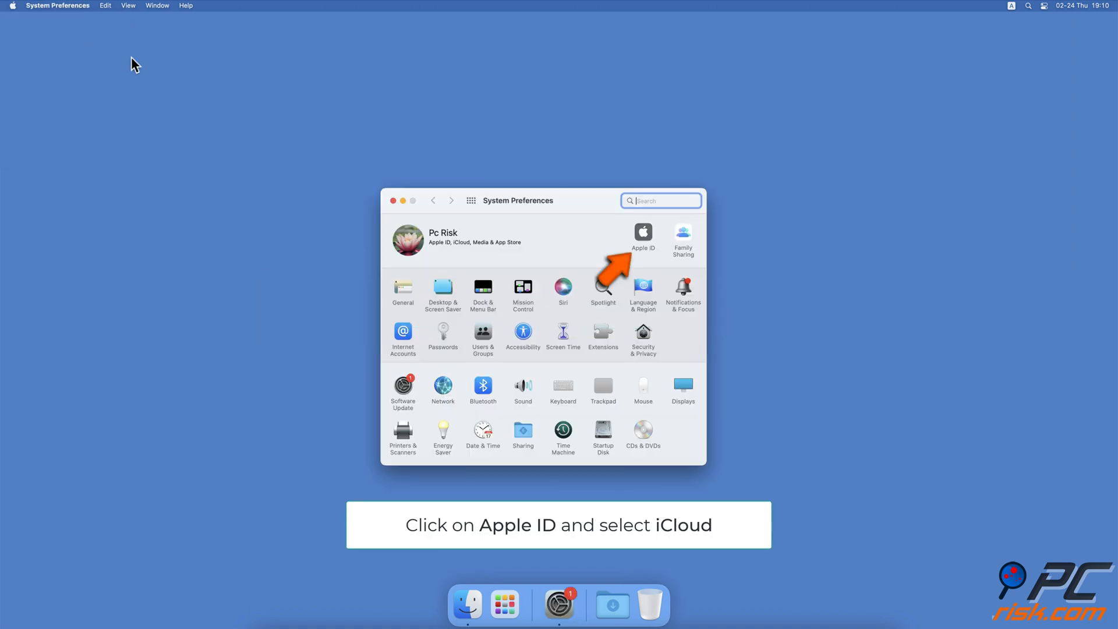
click(643, 233)
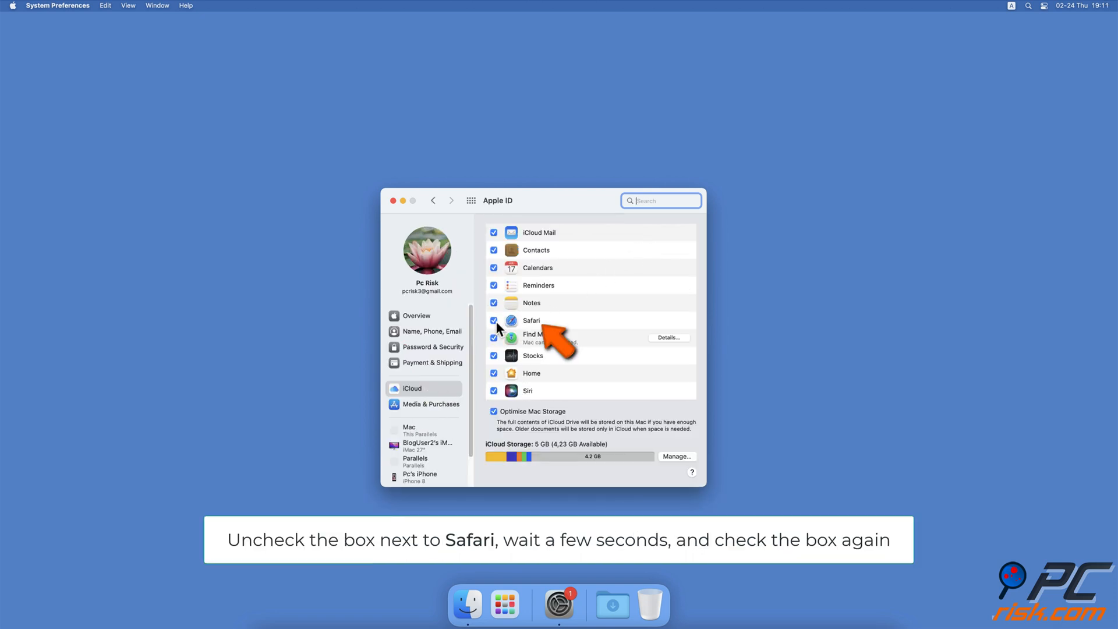
click(494, 320)
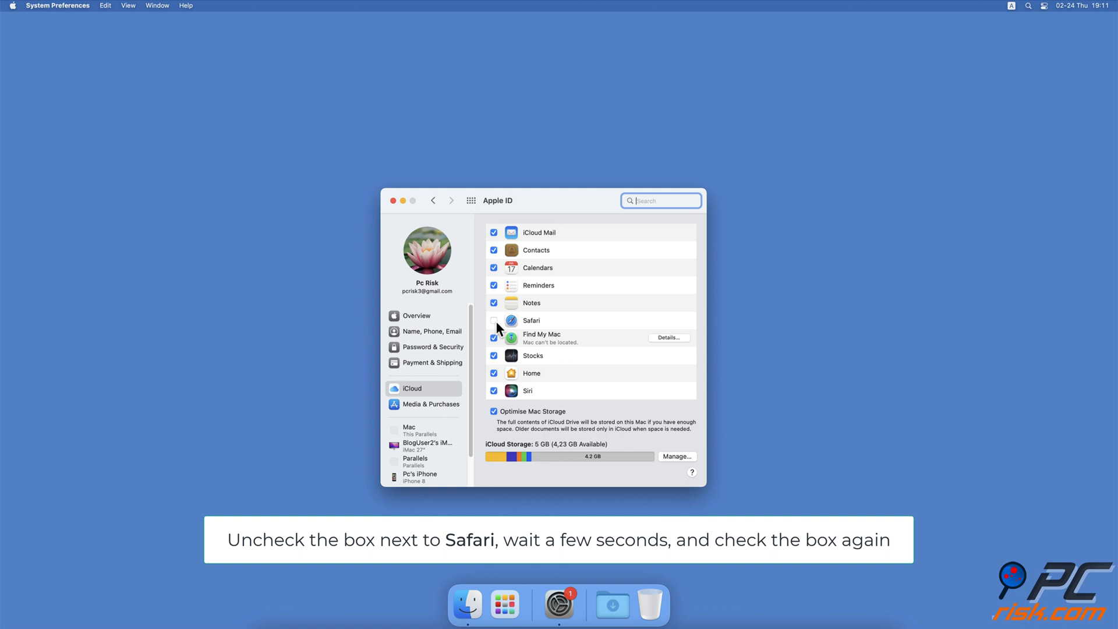
click(494, 321)
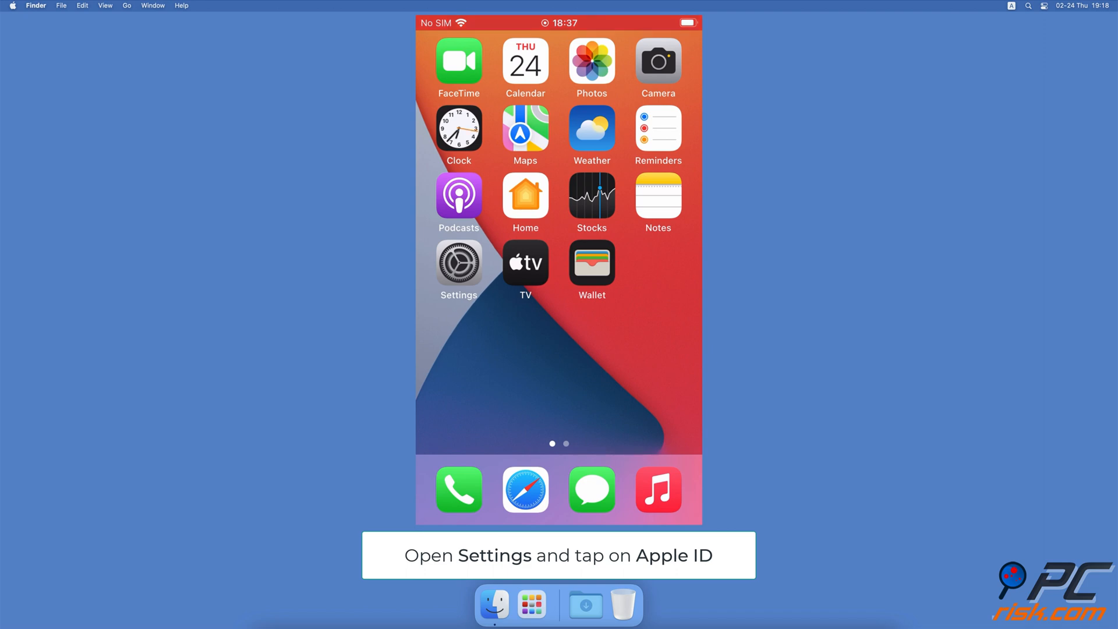
Step: Sign the iPhone out of its Apple ID from Settings, then start signing back in
click(459, 269)
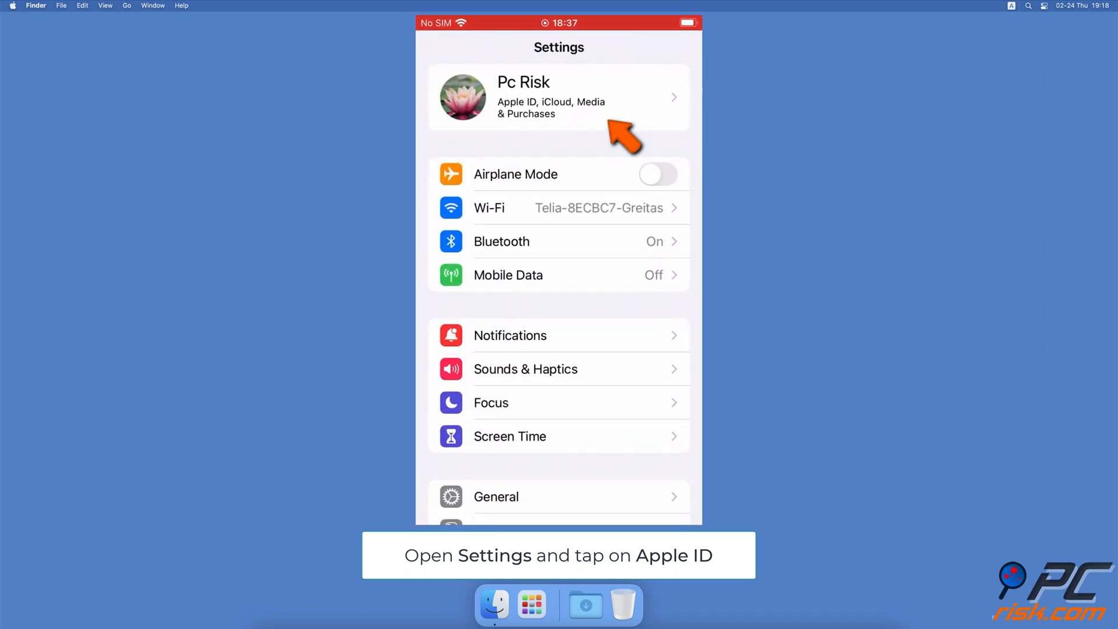
click(558, 96)
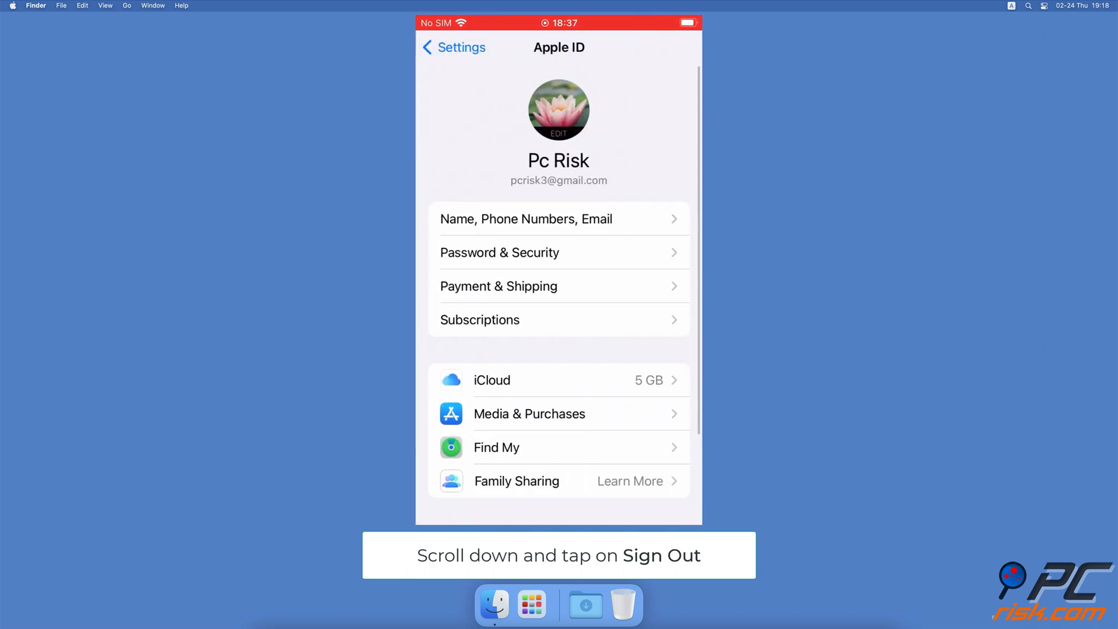
scroll(down, 3)
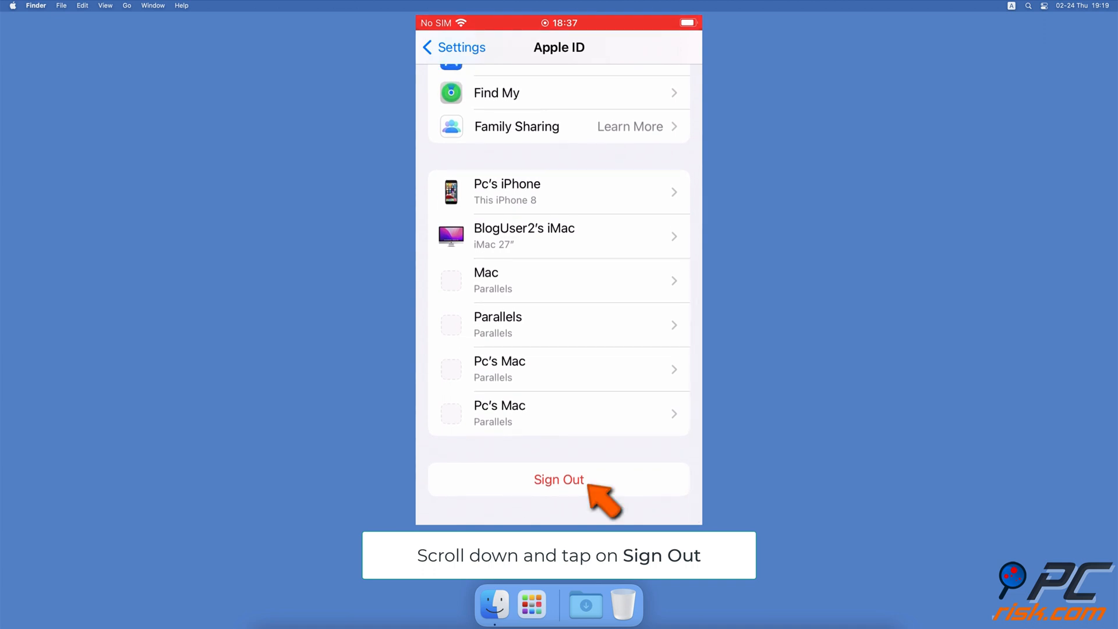
click(558, 478)
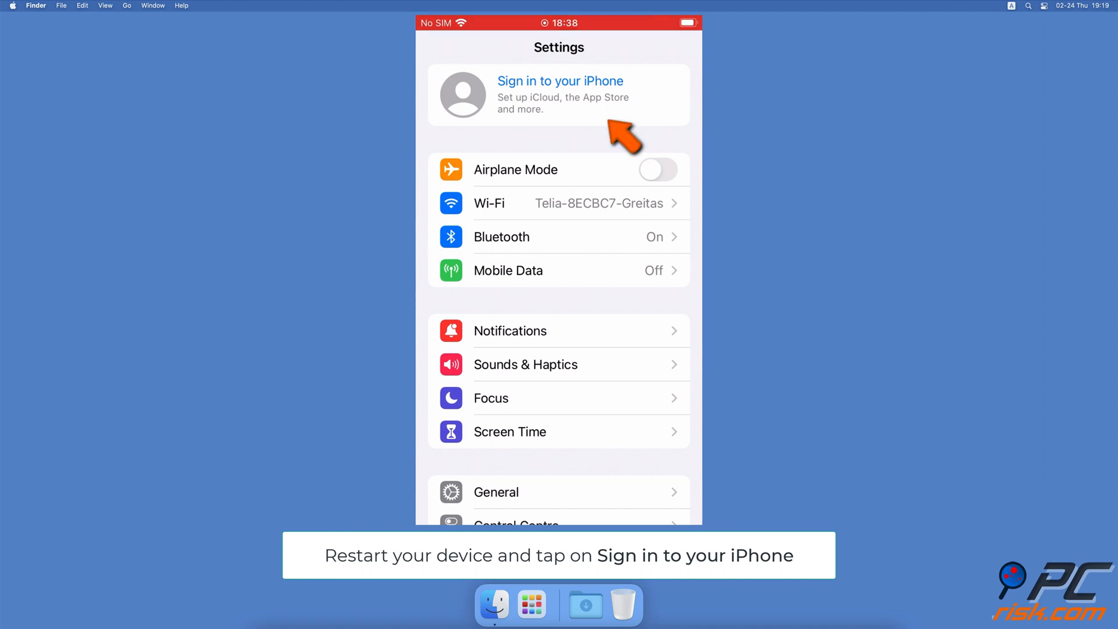
click(560, 80)
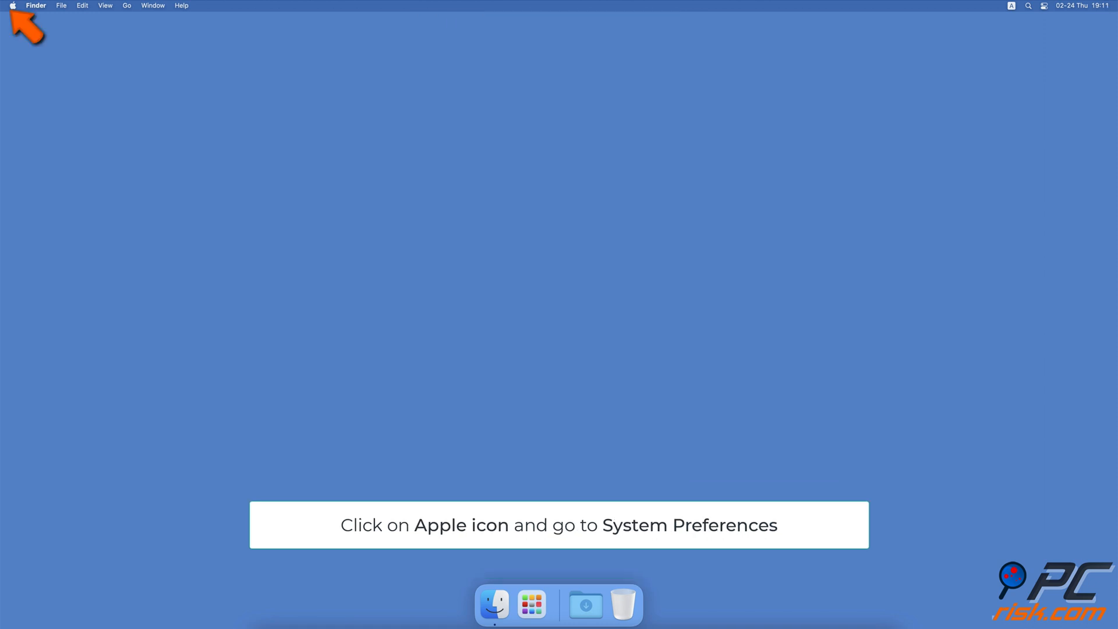
Step: Sign out from the Apple ID Overview on the Mac, continuing without keeping iCloud data
click(12, 6)
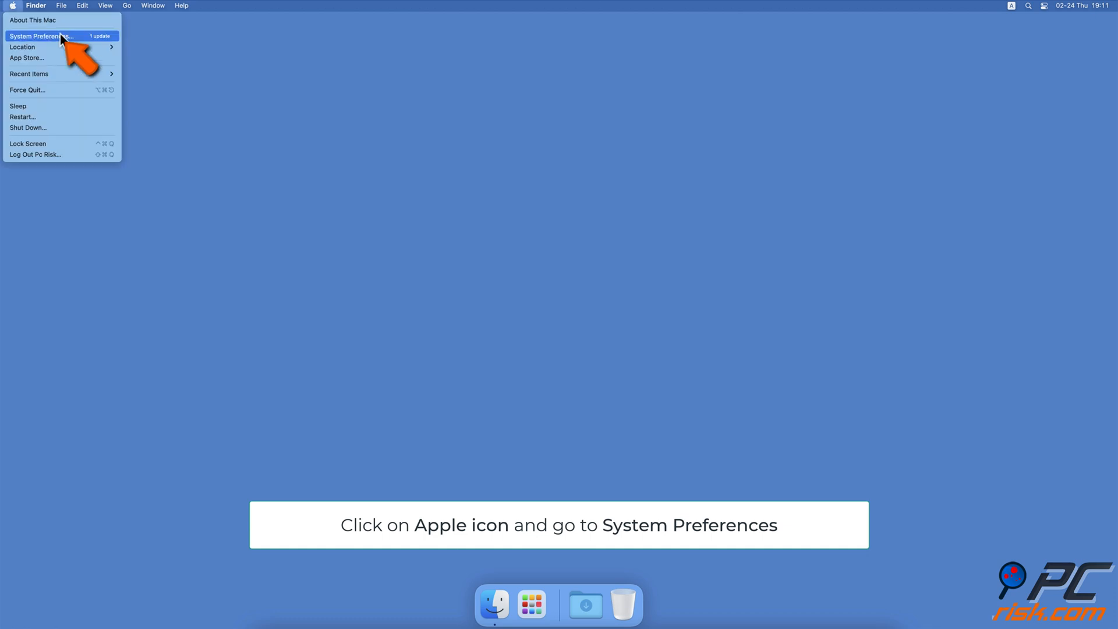
click(40, 37)
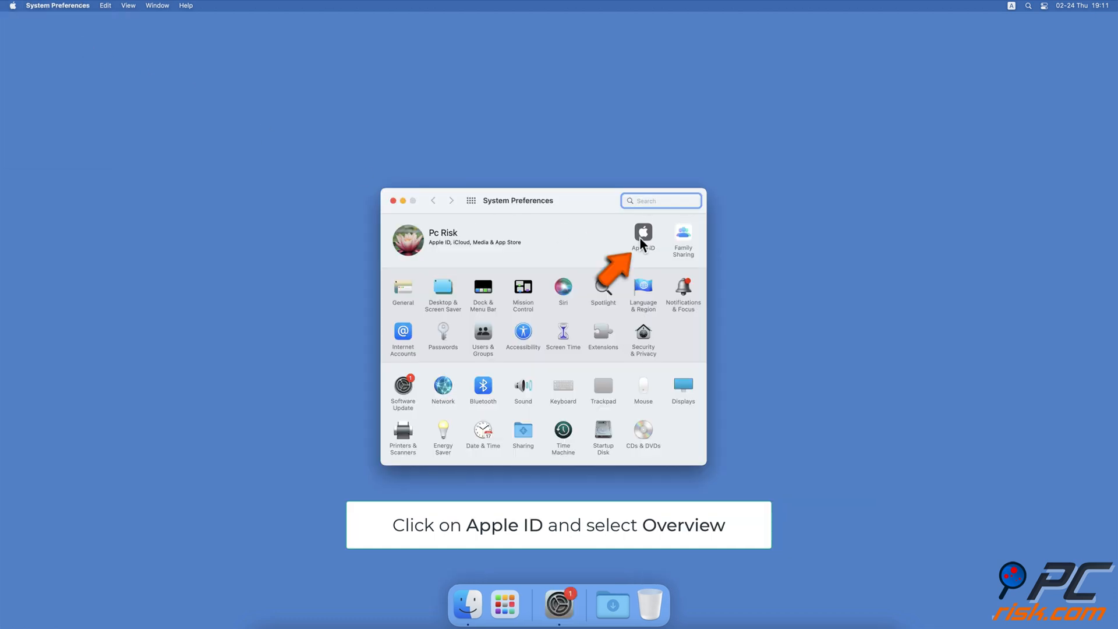
click(643, 236)
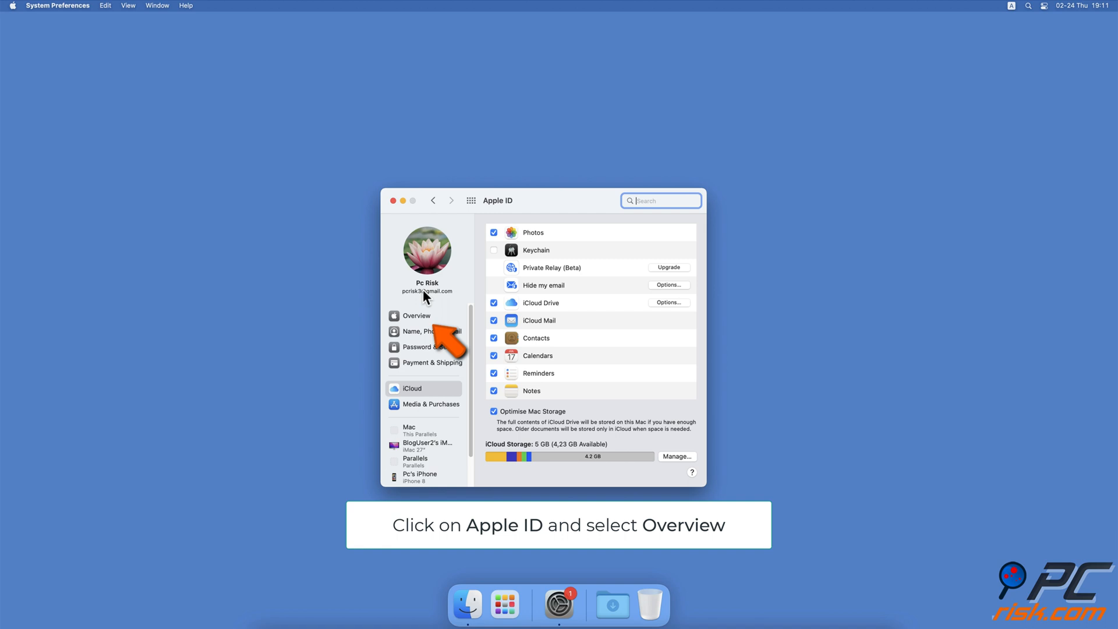
click(417, 315)
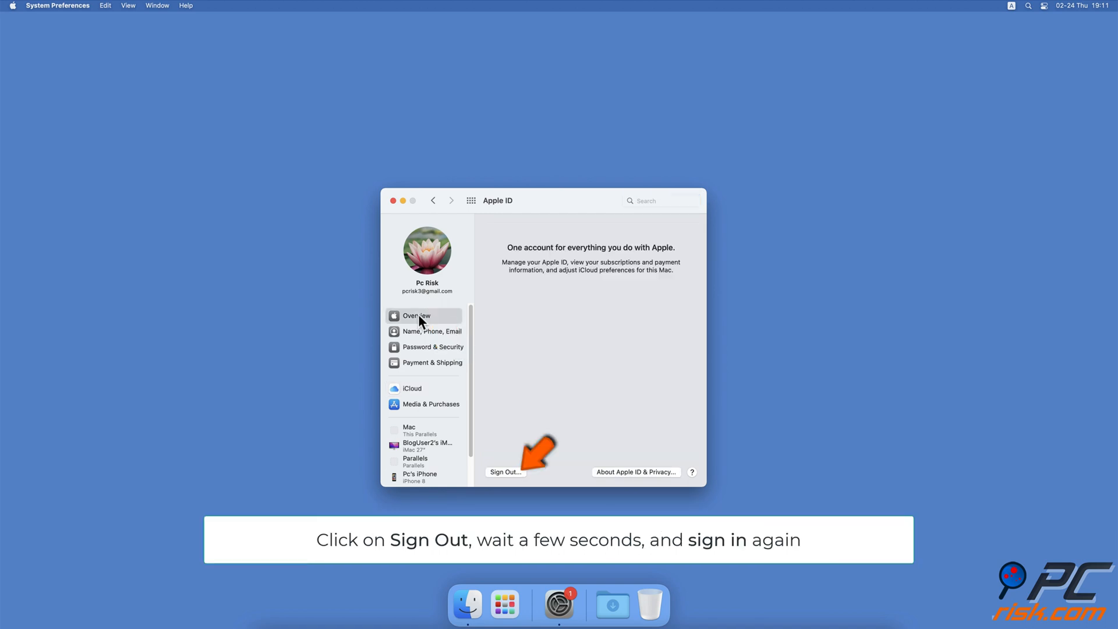
click(507, 471)
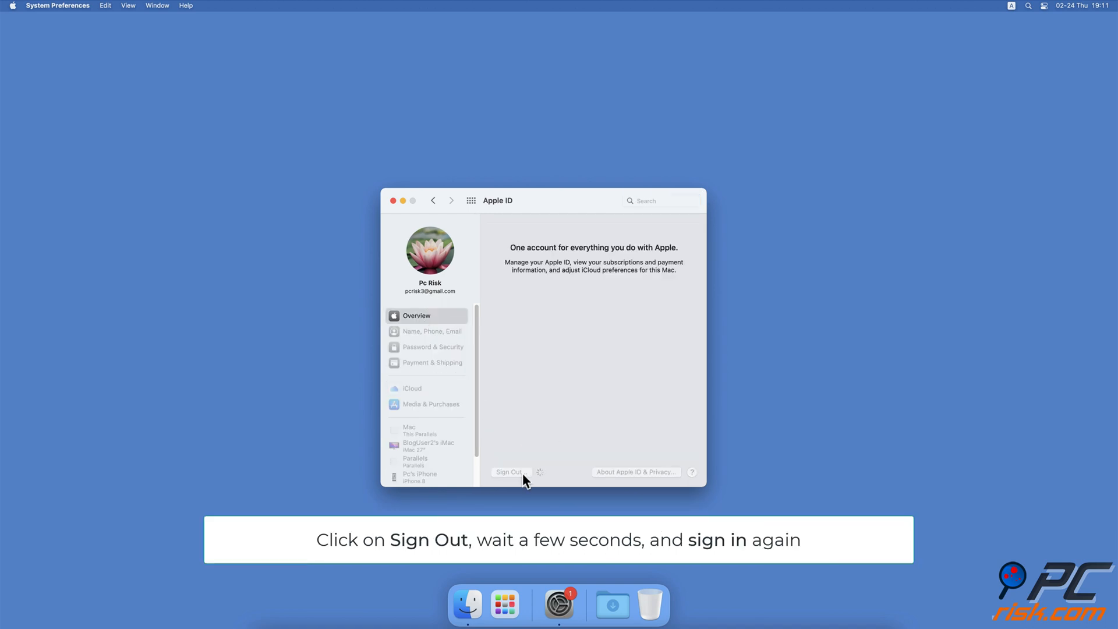
click(510, 472)
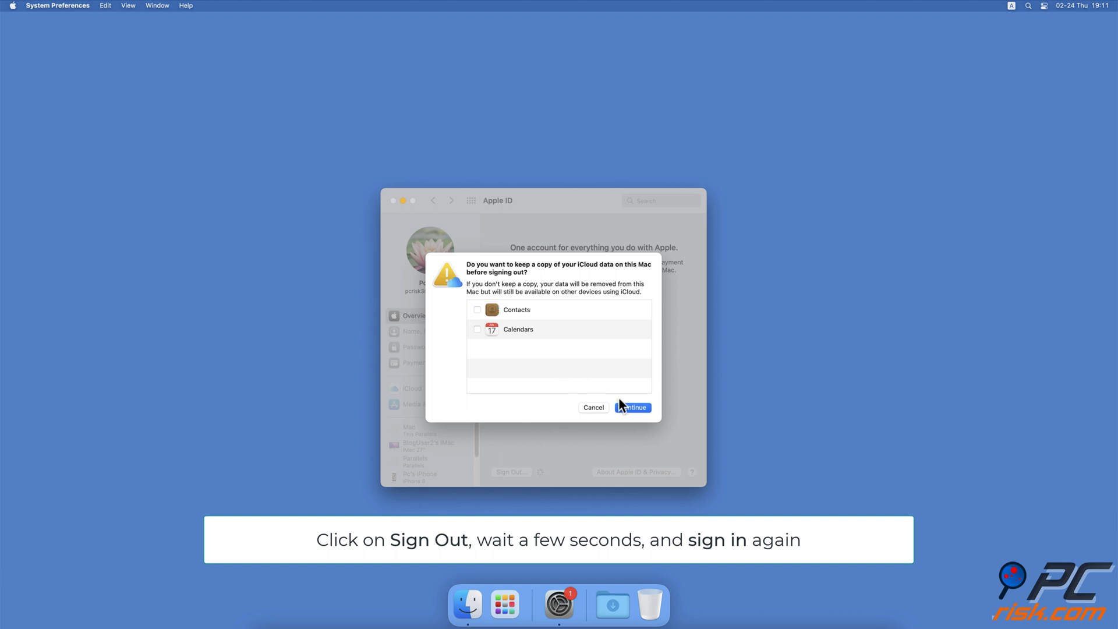
click(631, 408)
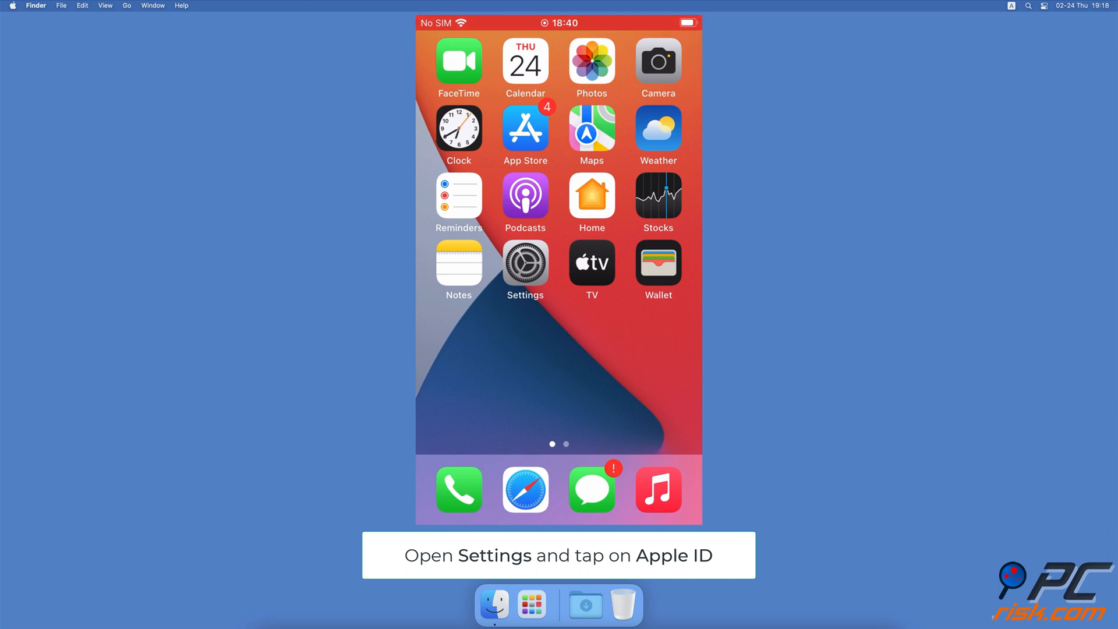
Step: Reach Settings > General > Software Update on the iPhone to check for updates
click(525, 265)
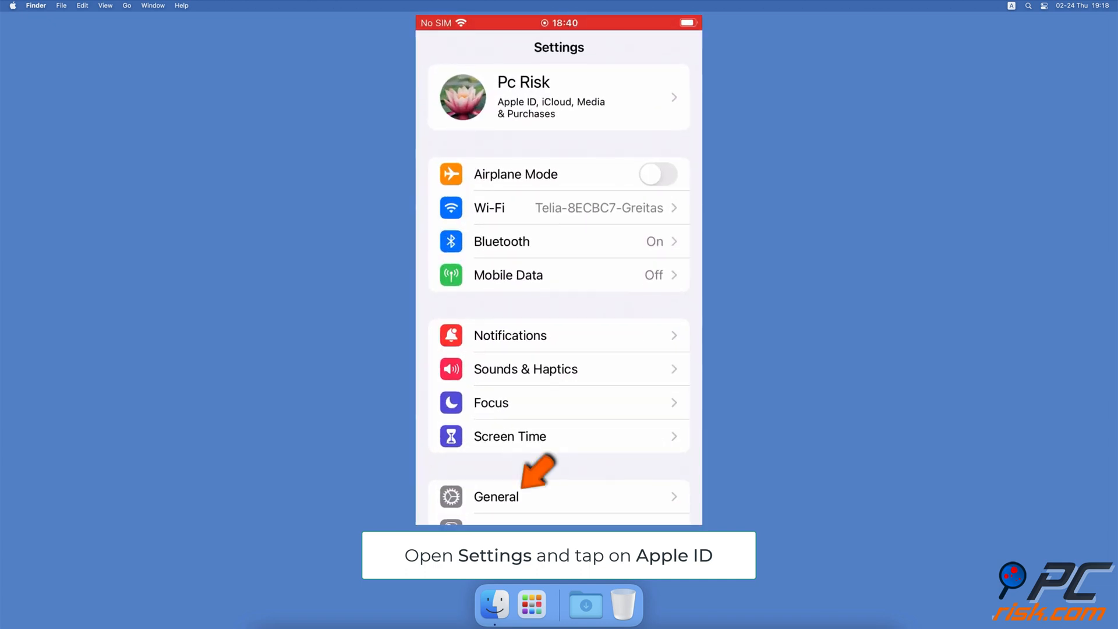
click(496, 498)
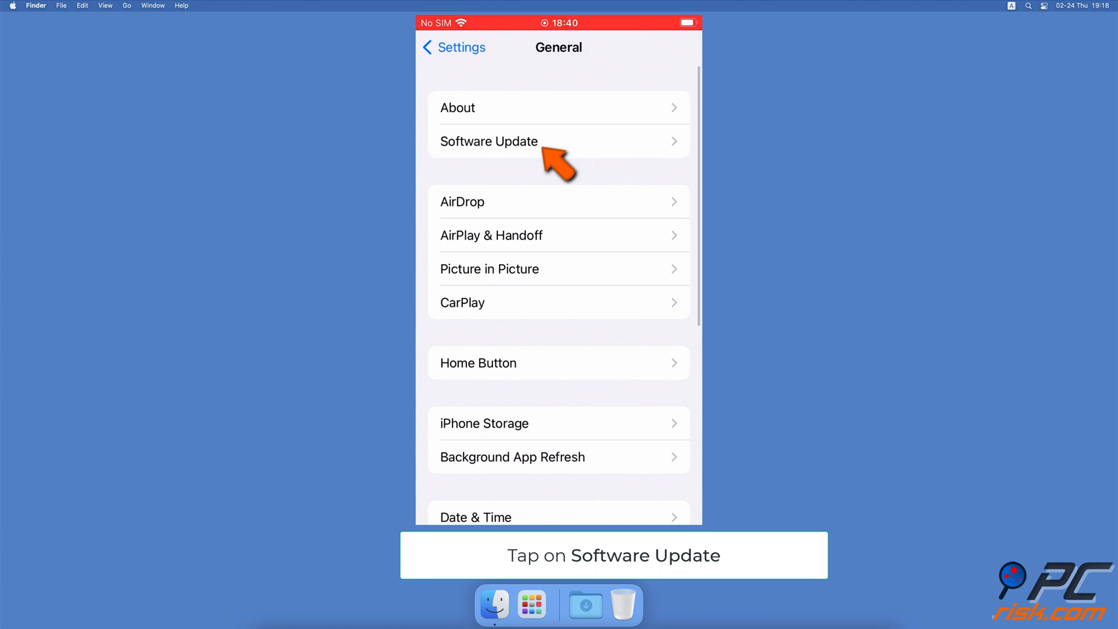
click(490, 141)
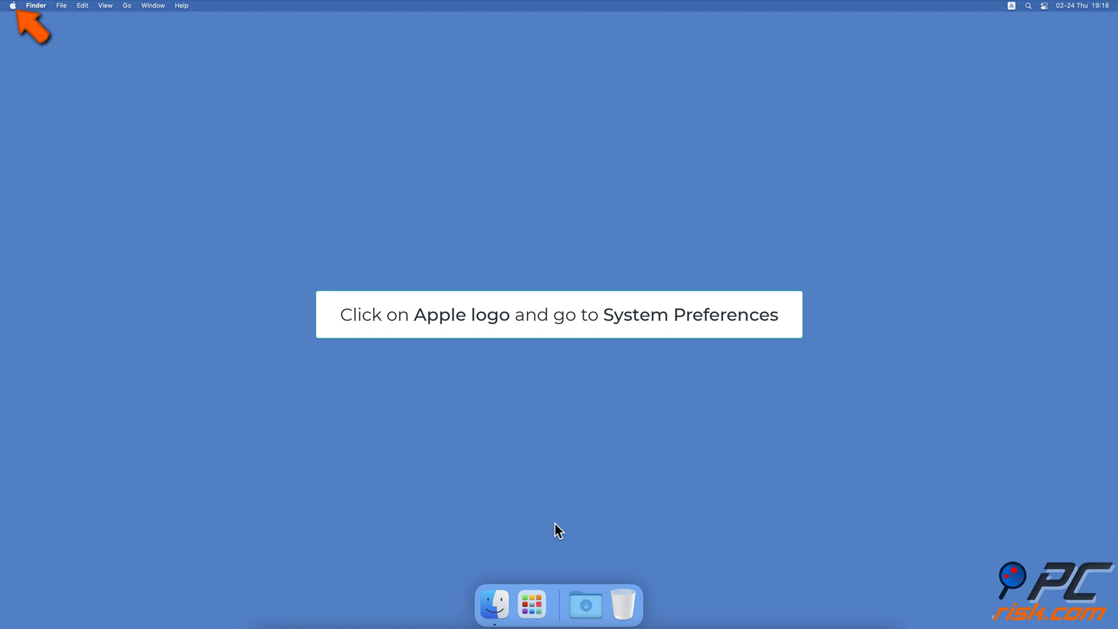
Step: Reach Software Update in System Preferences to check the Mac for updates
click(12, 6)
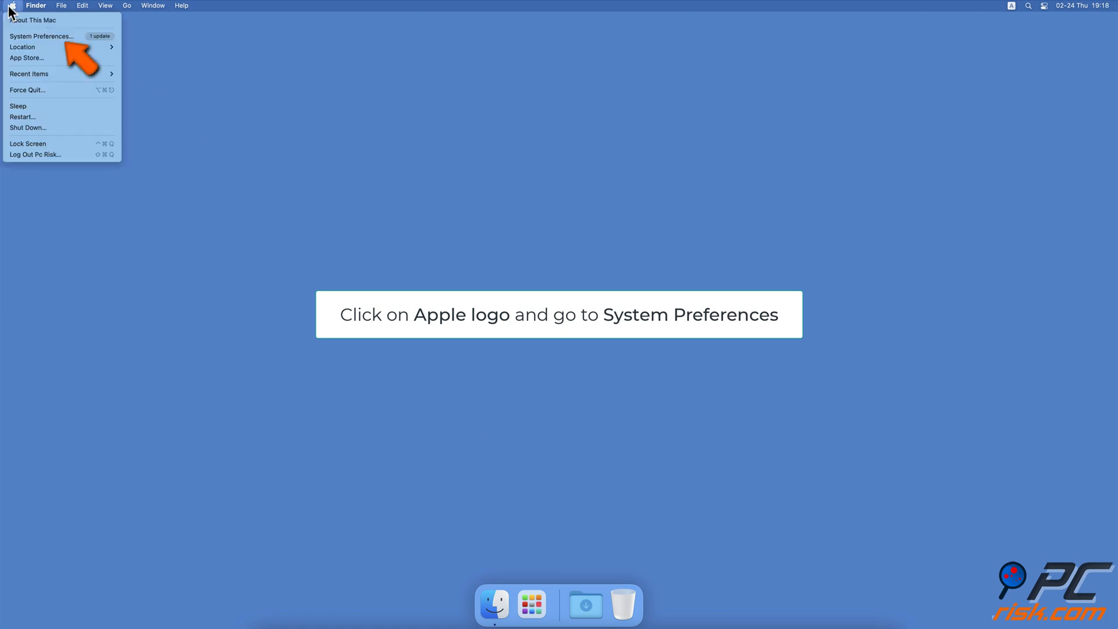
click(42, 36)
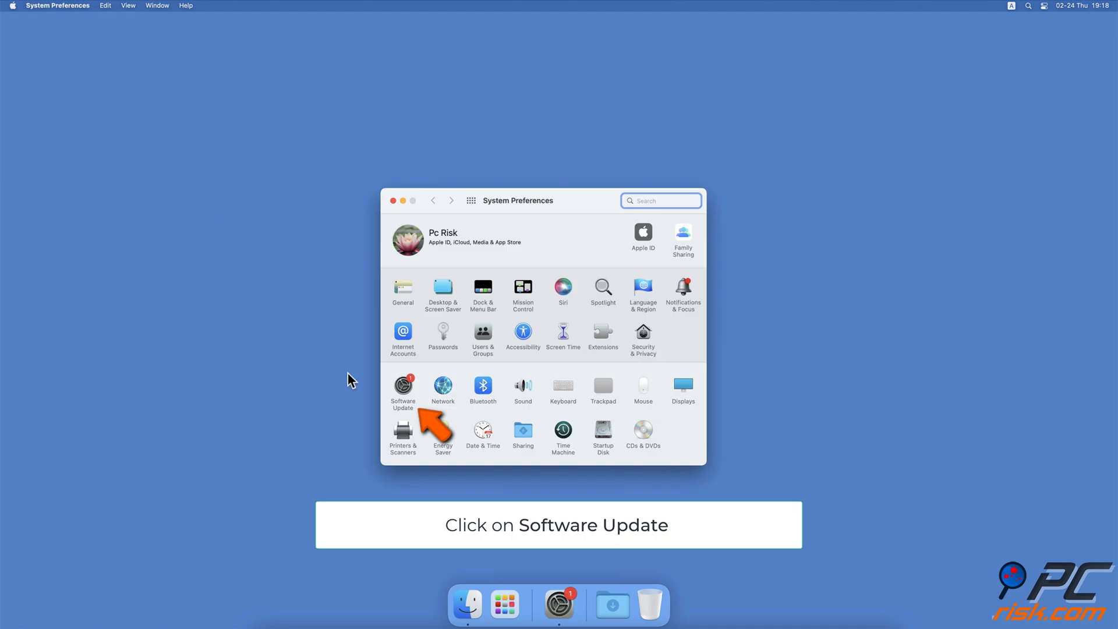
click(402, 389)
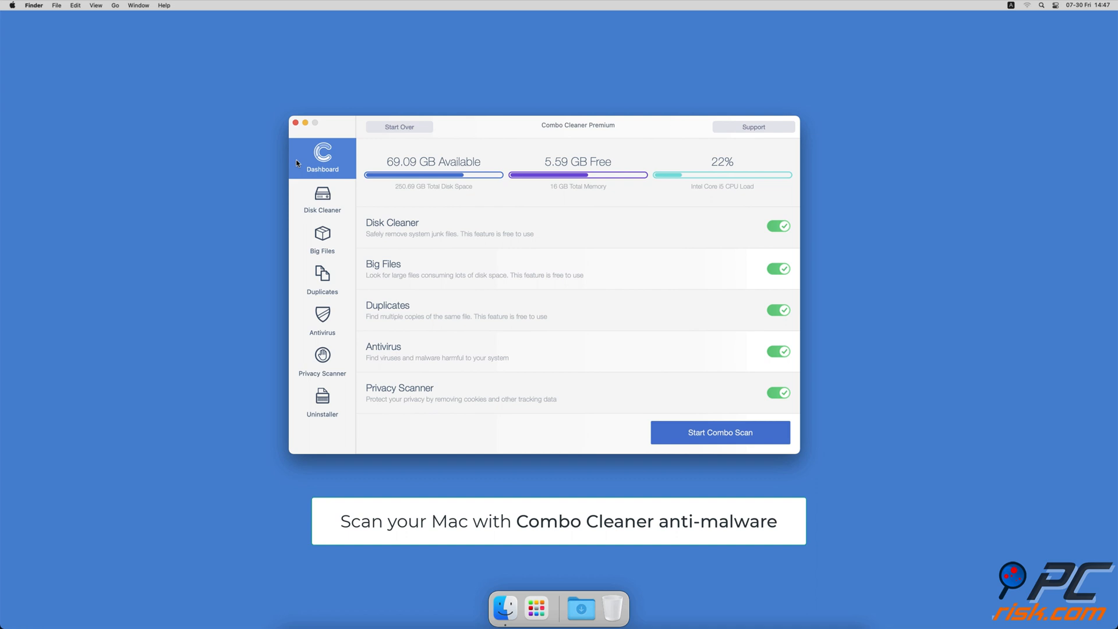
Step: Run a Full Scan in Combo Cleaner's Antivirus section
click(323, 322)
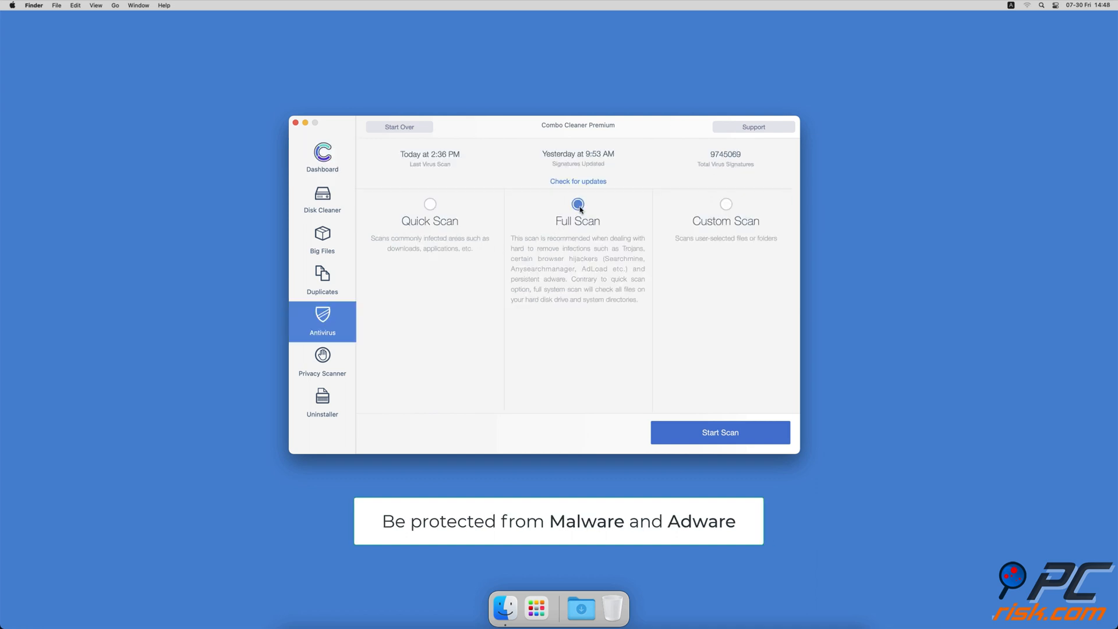
click(720, 432)
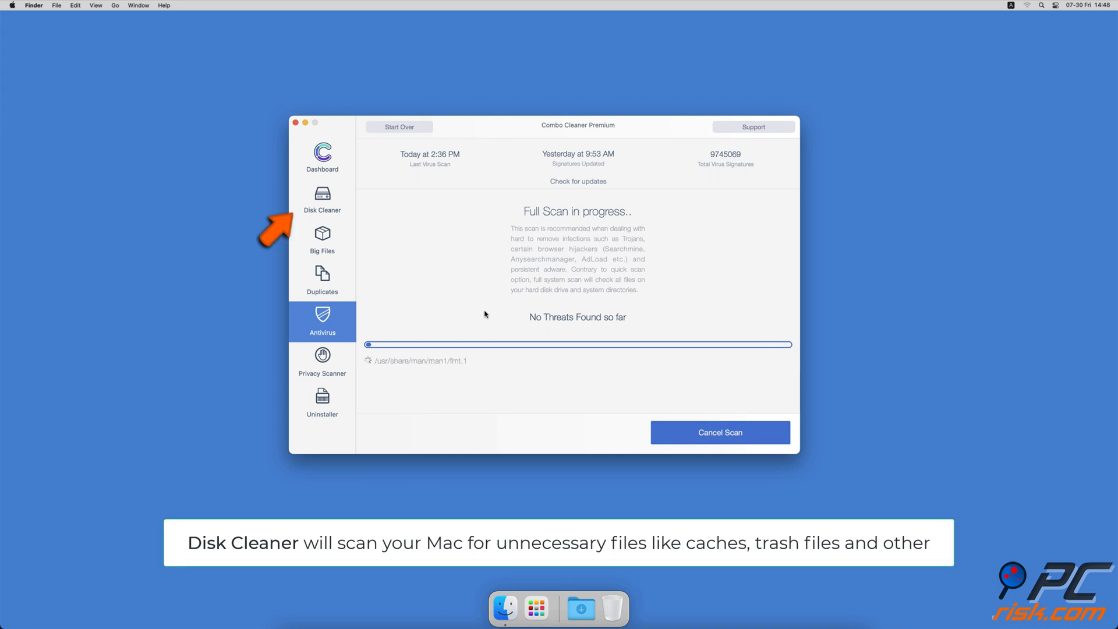
Step: Remove the 2.7 GB of caches and logs found by Disk Cleaner
click(322, 198)
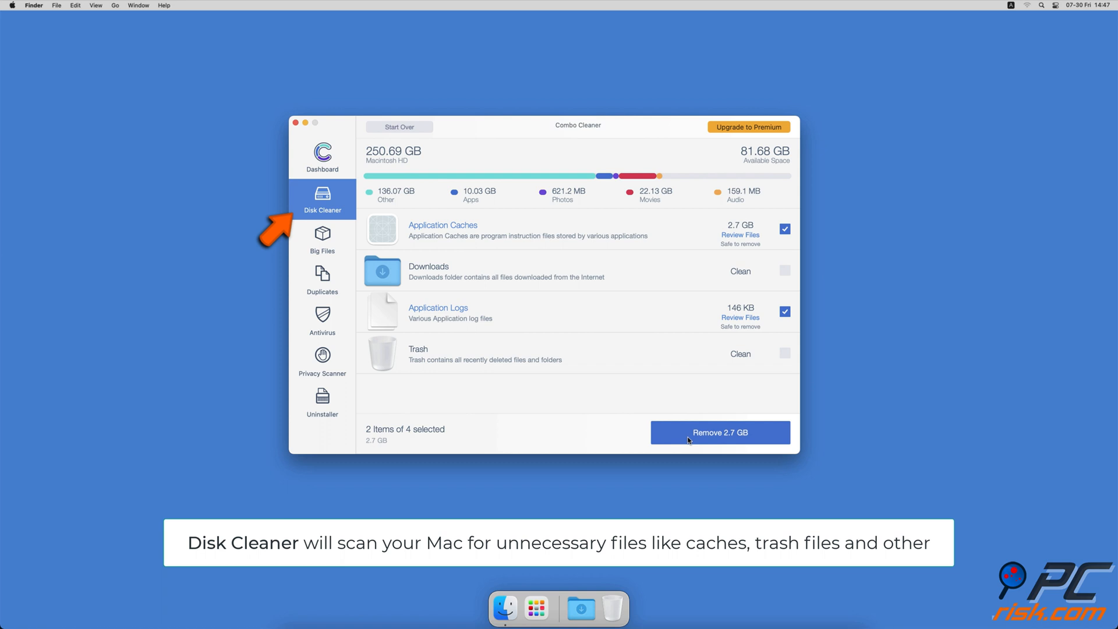
click(720, 432)
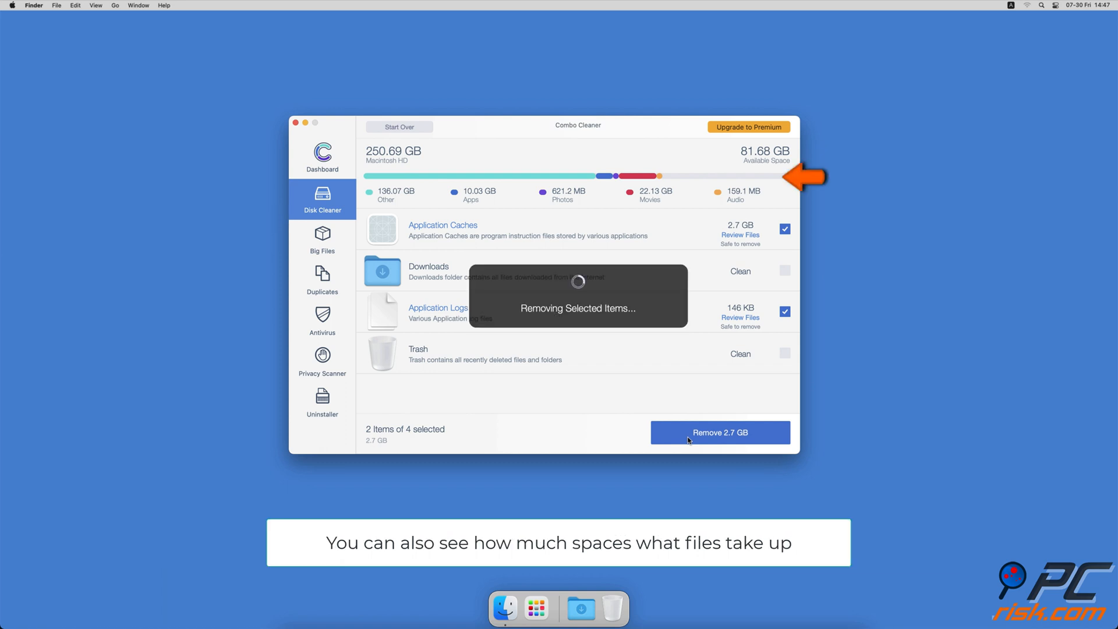
click(720, 432)
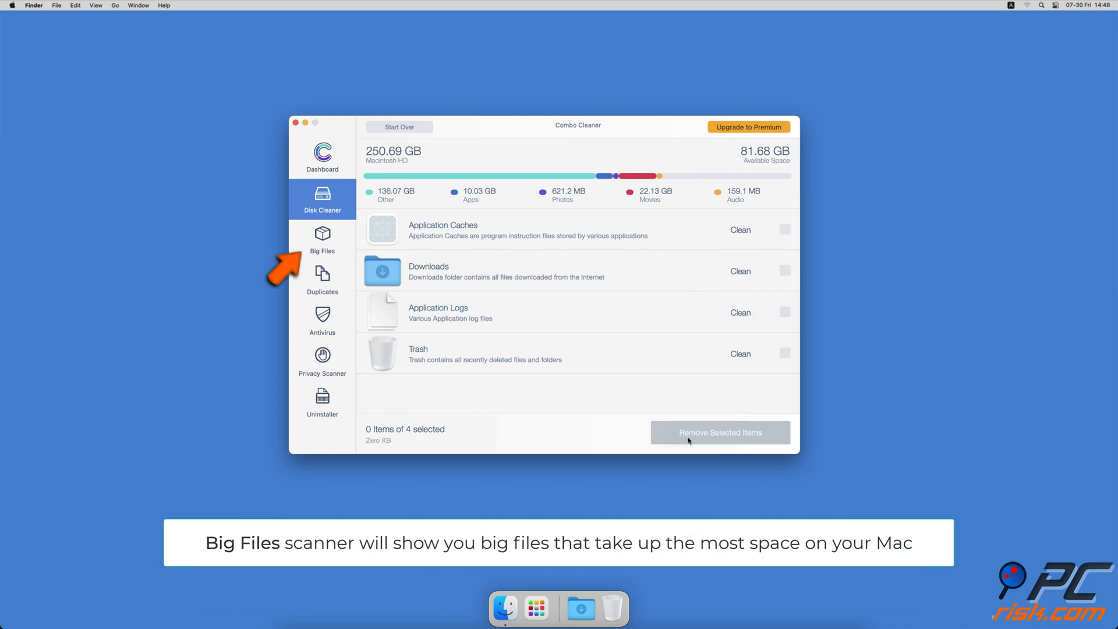
Step: Scan the home folder for big files, then scan for duplicate files
click(322, 239)
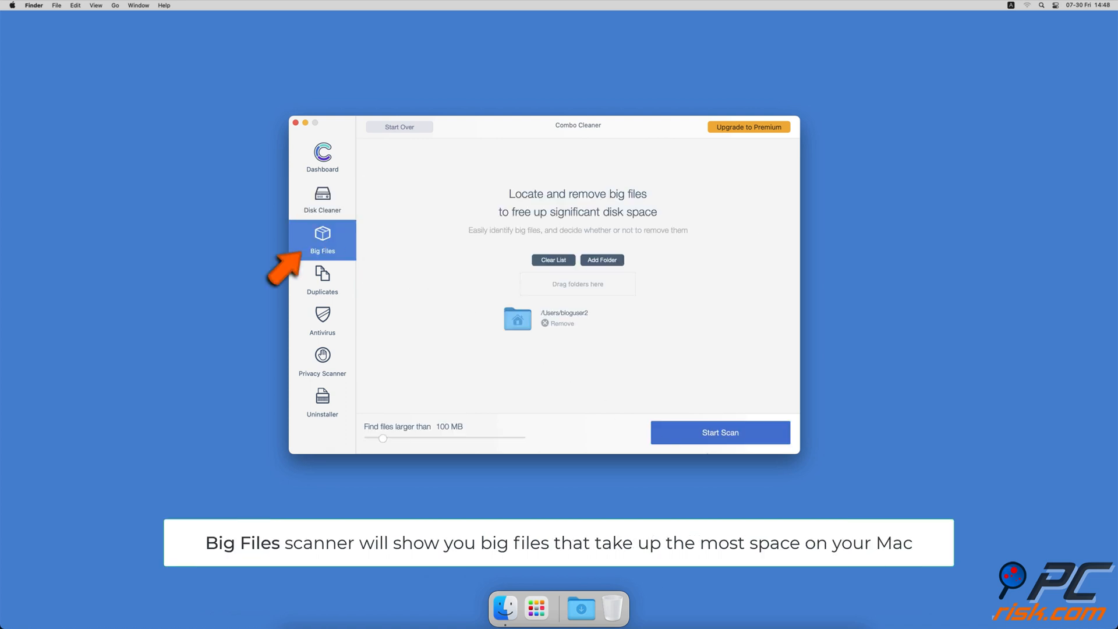
click(720, 432)
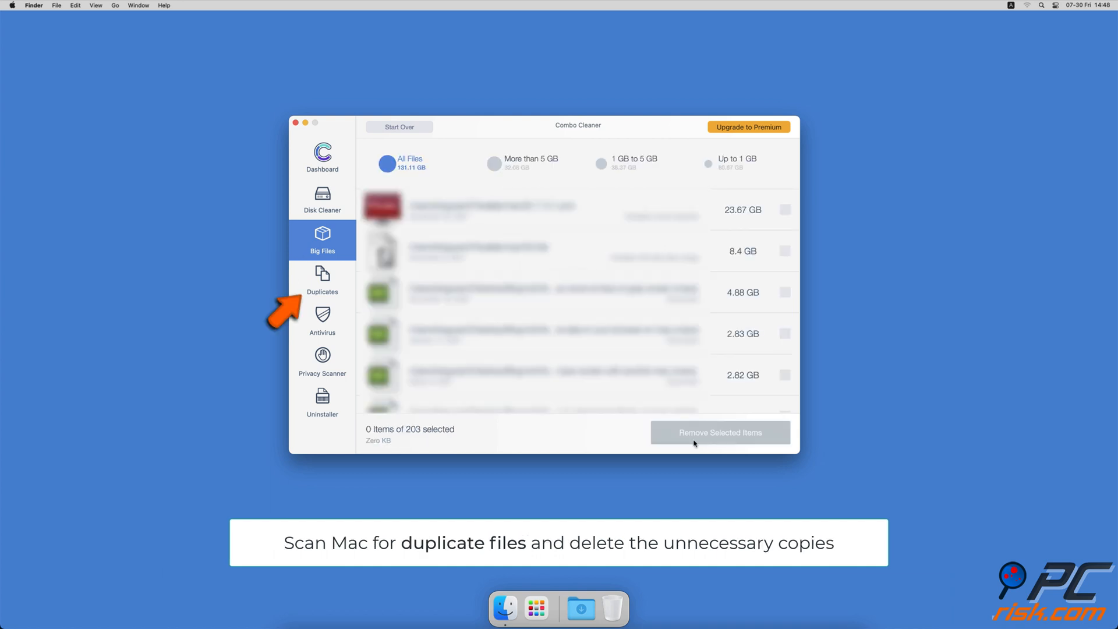
click(322, 279)
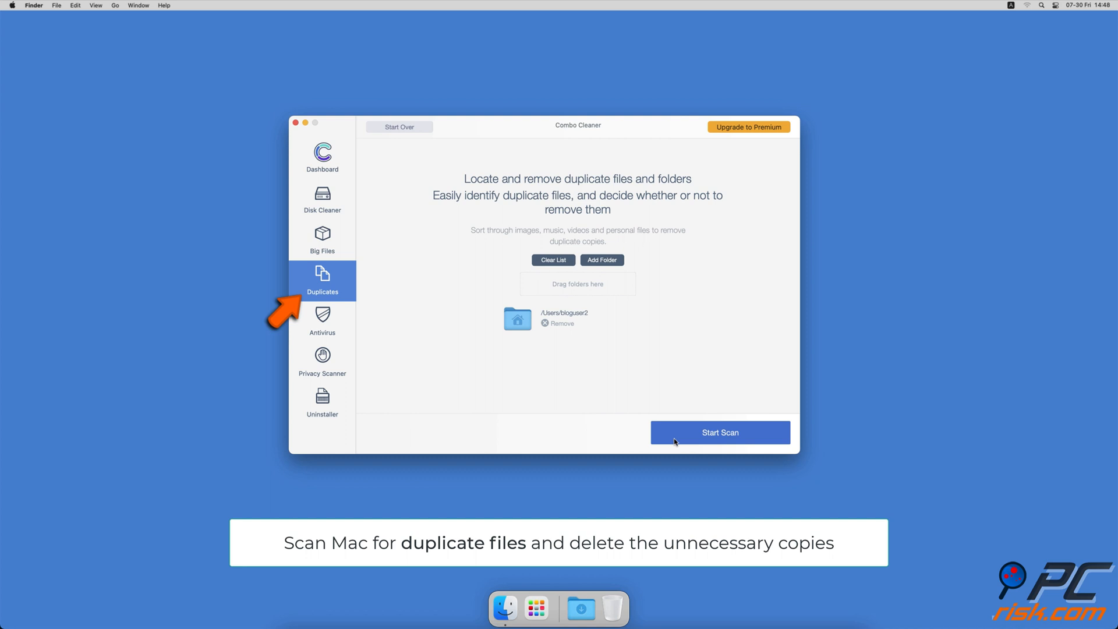
click(720, 432)
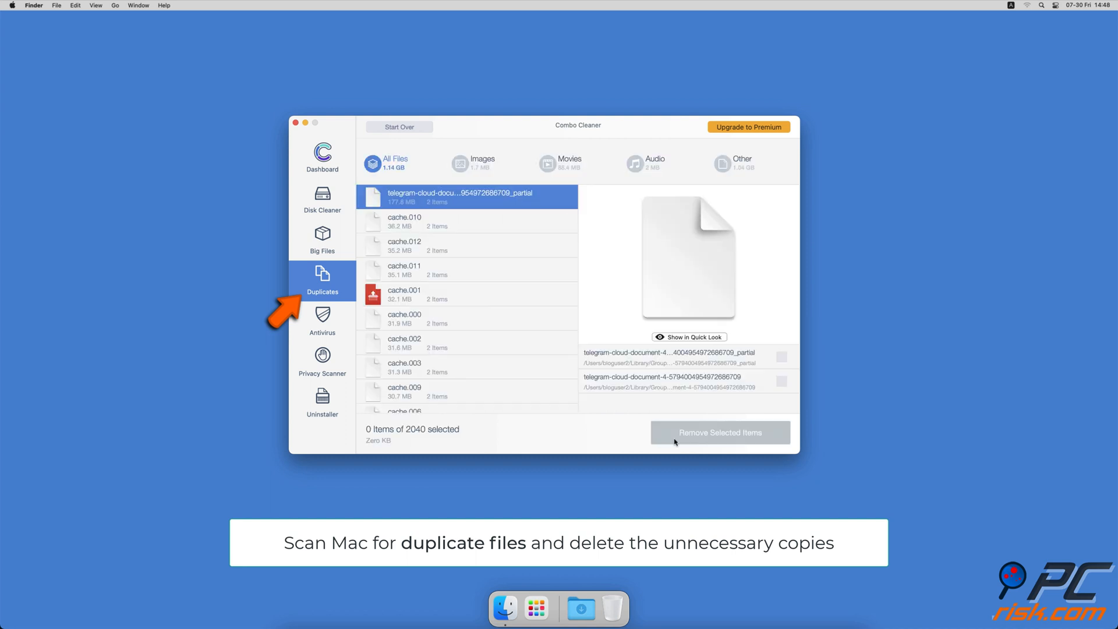
Step: Run the Privacy Scanner to find private browsing data
click(322, 360)
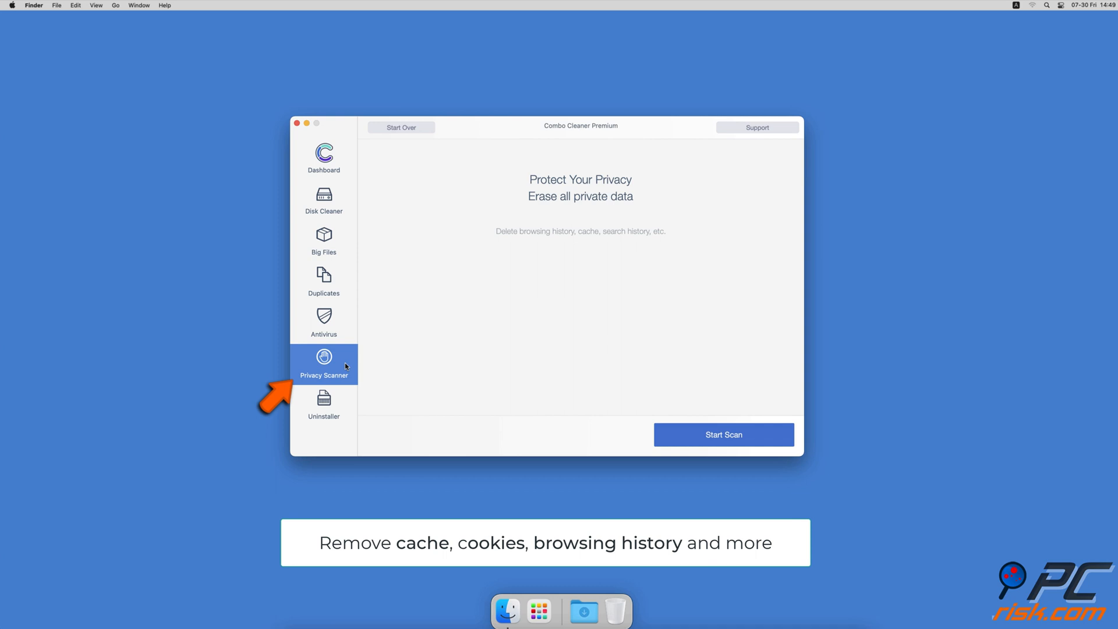
click(723, 434)
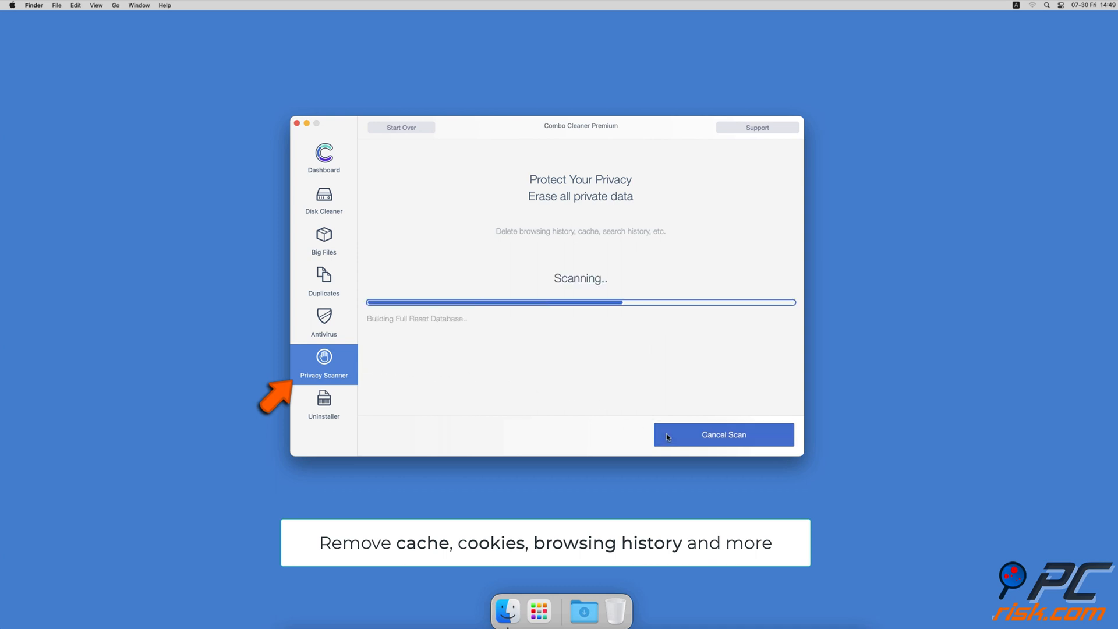
Step: Run the Uninstaller scan to list installed apps such as Spotify for removal
click(324, 405)
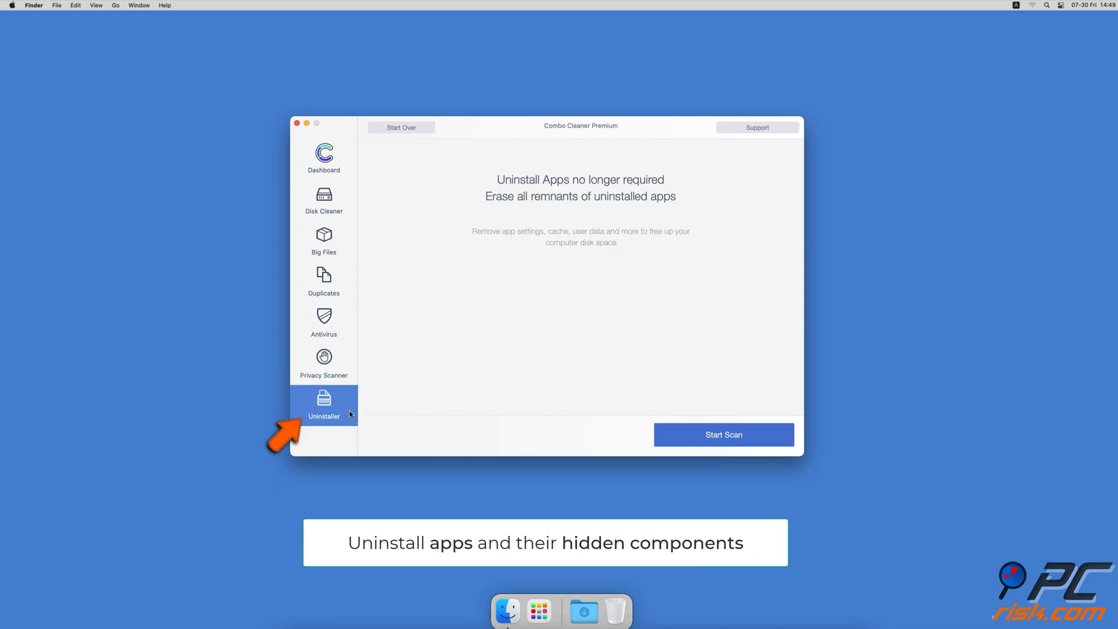
mouse_move(587, 429)
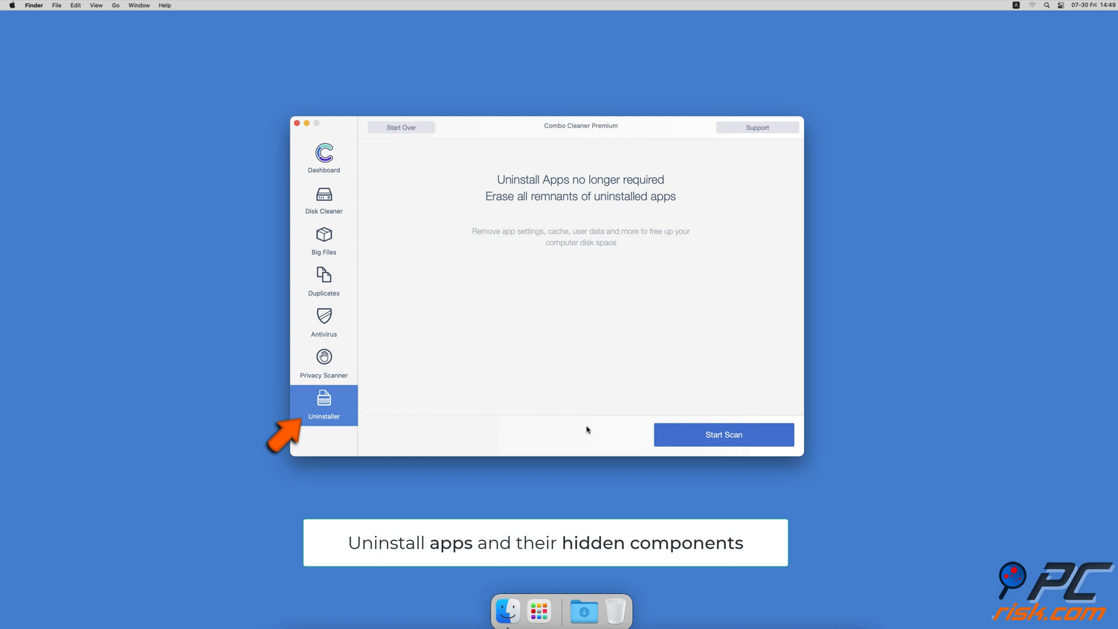
click(722, 435)
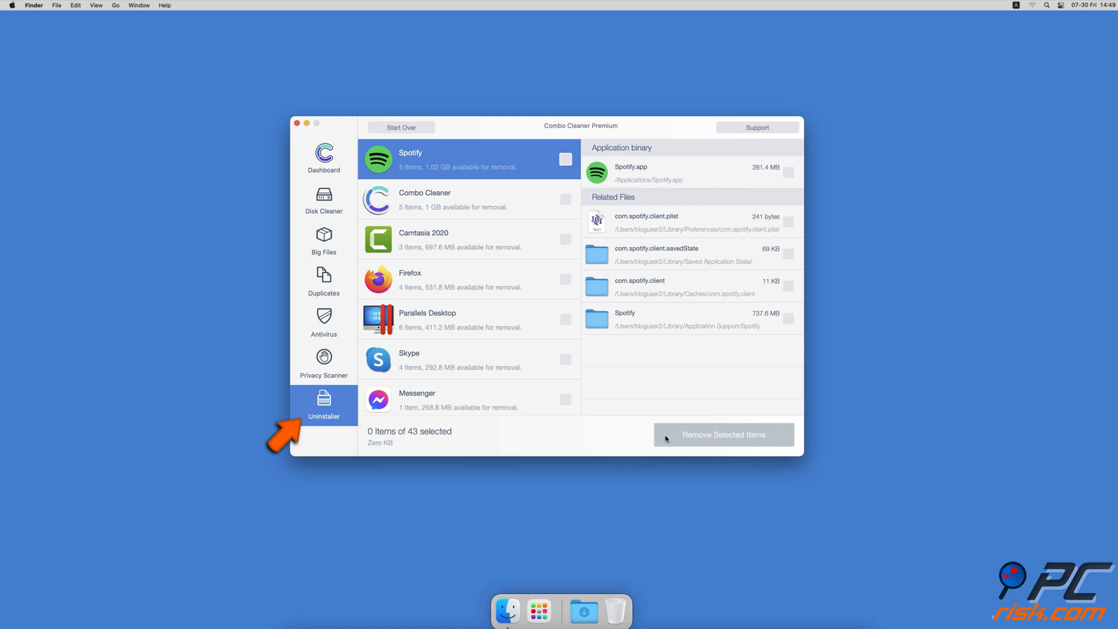
click(322, 155)
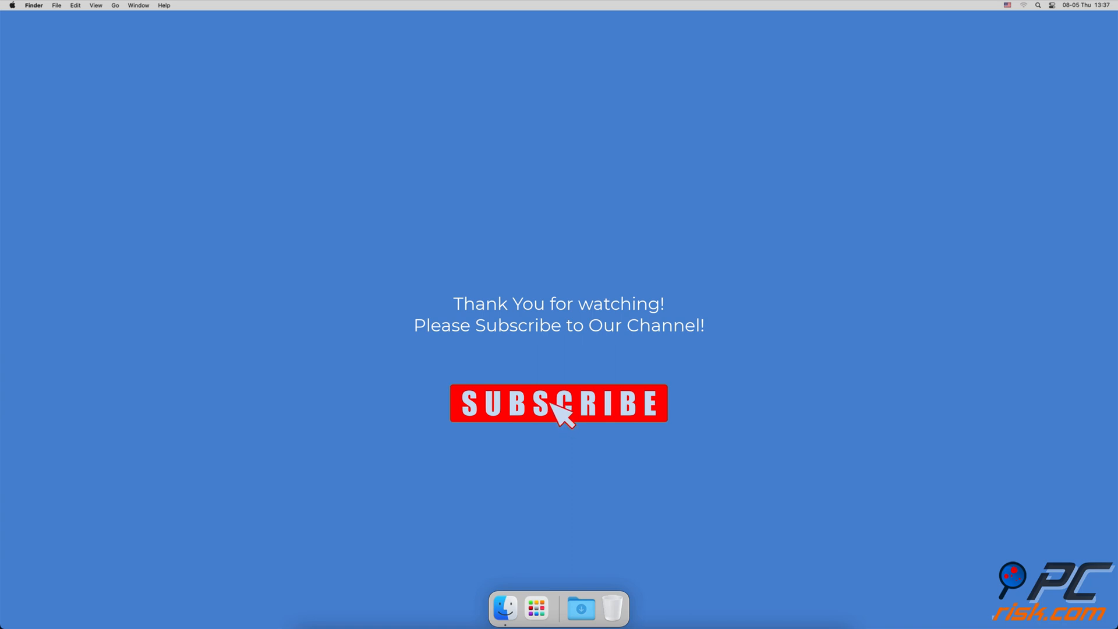
click(558, 403)
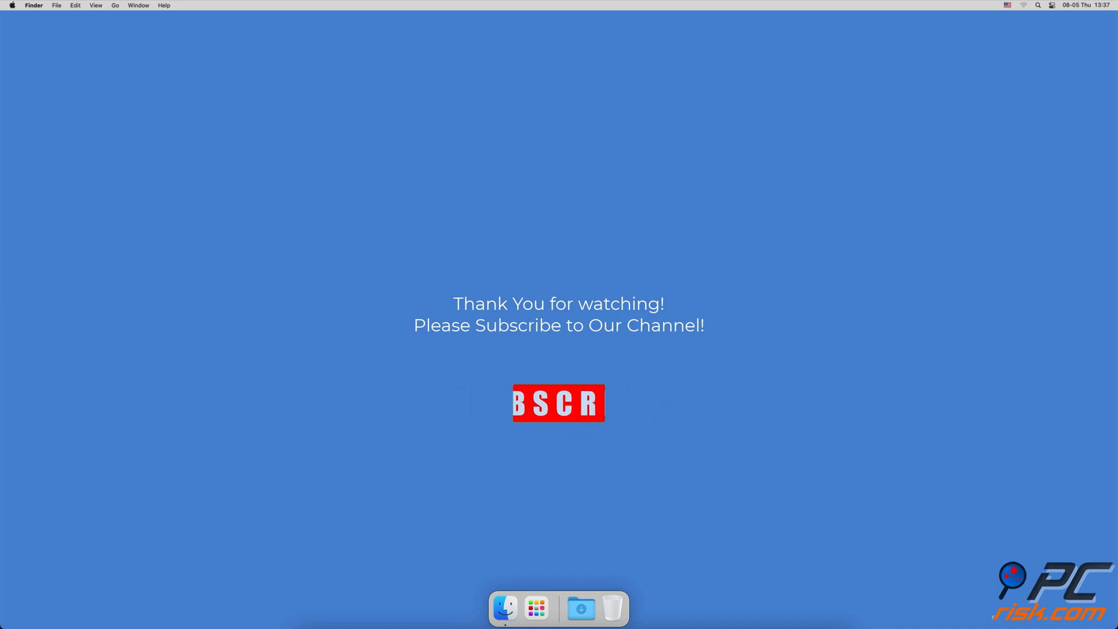